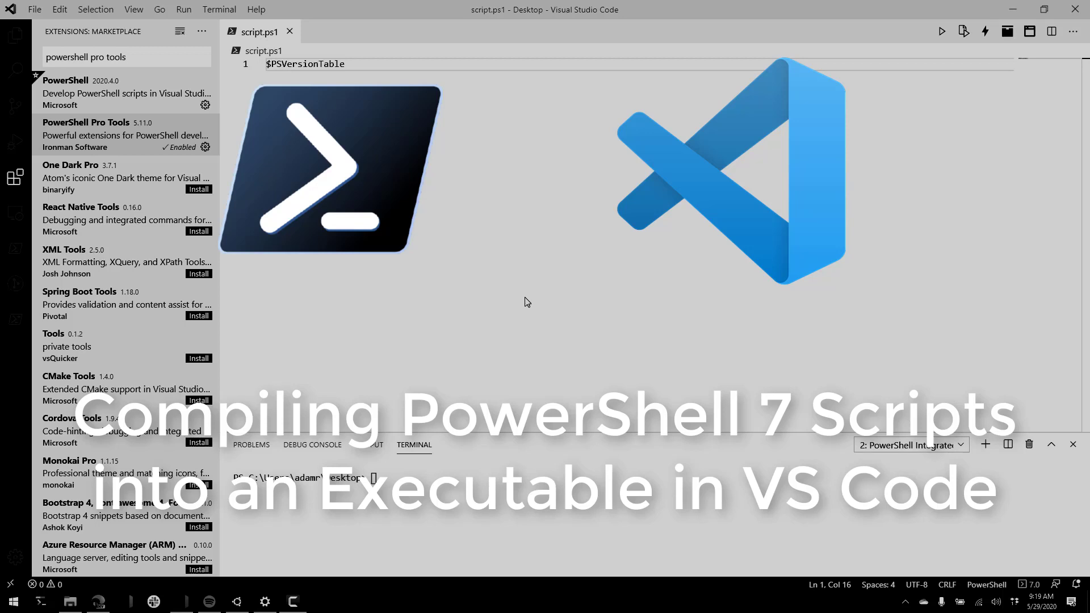
mouse_move(511, 291)
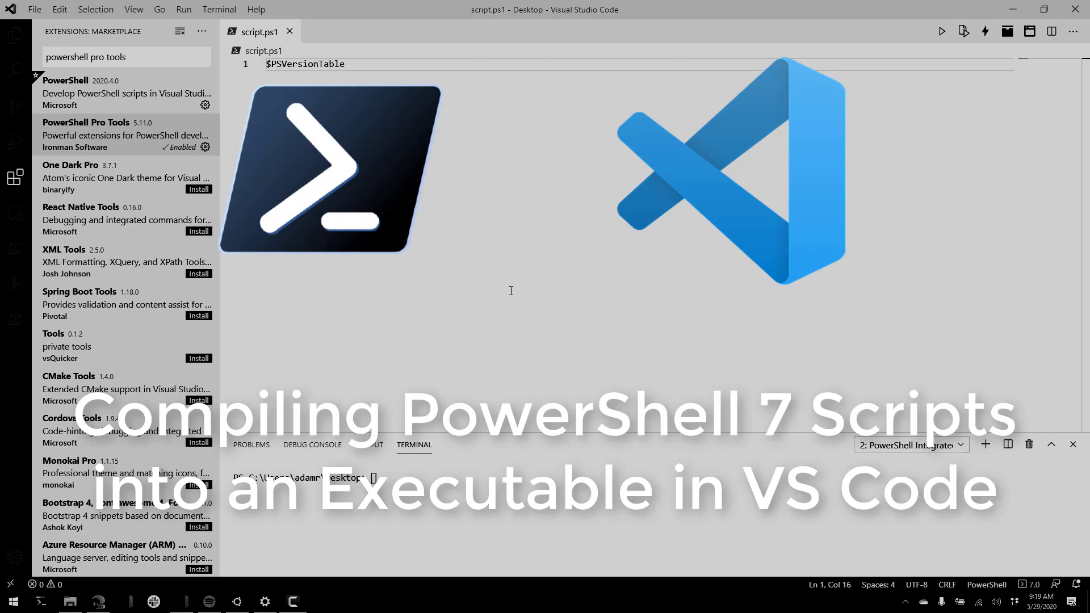
- Open the PowerShell Pro Tools details page from the Extensions marketplace list
left_click(86, 122)
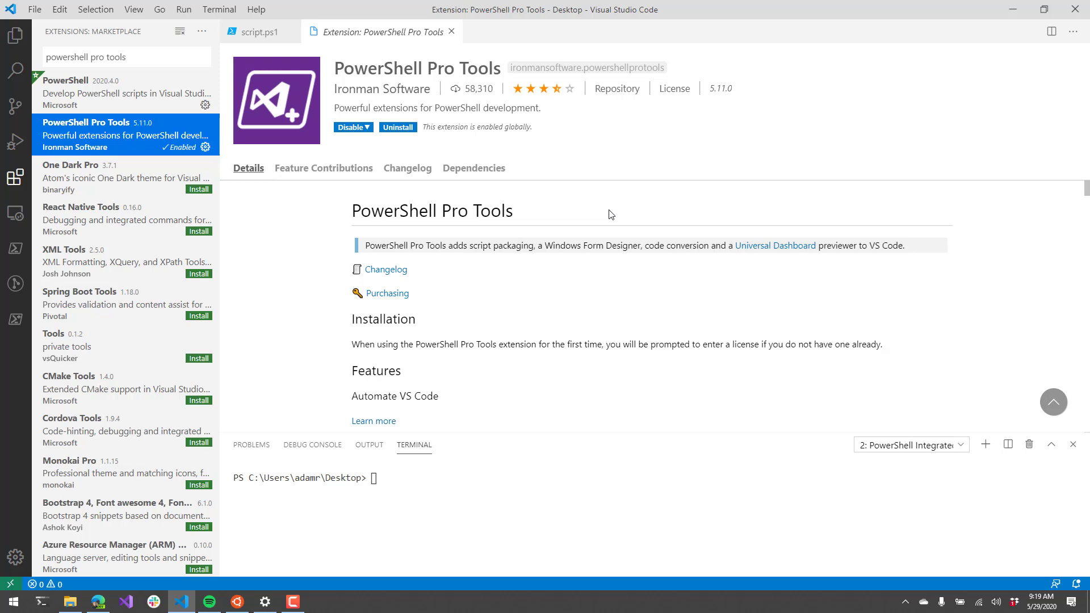
mouse_move(312, 67)
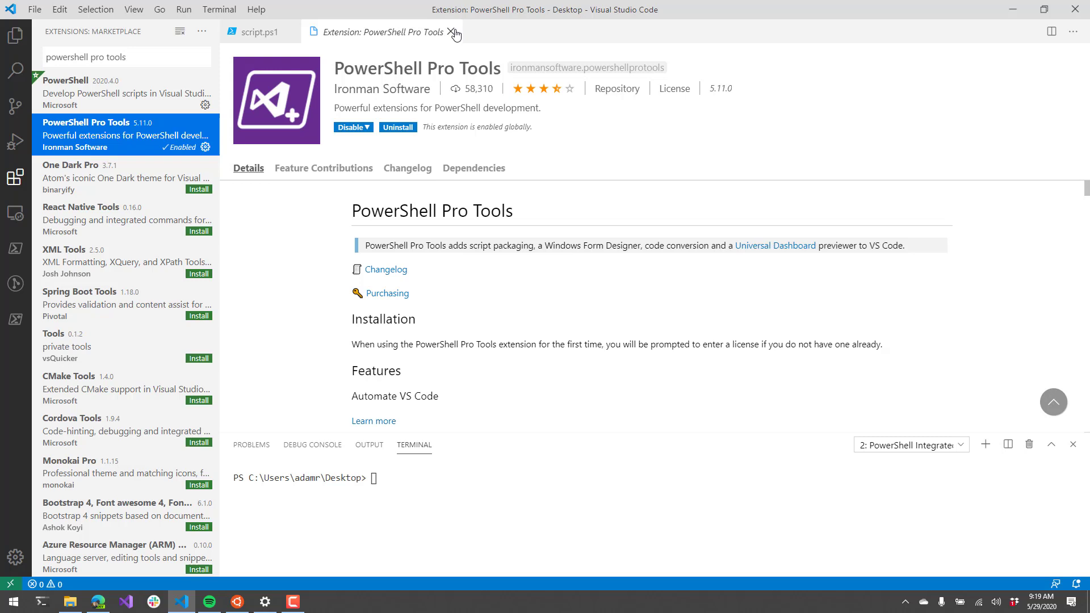
- Close the extension details and package script.ps1 as script.exe with Package Script as Exe
left_click(450, 31)
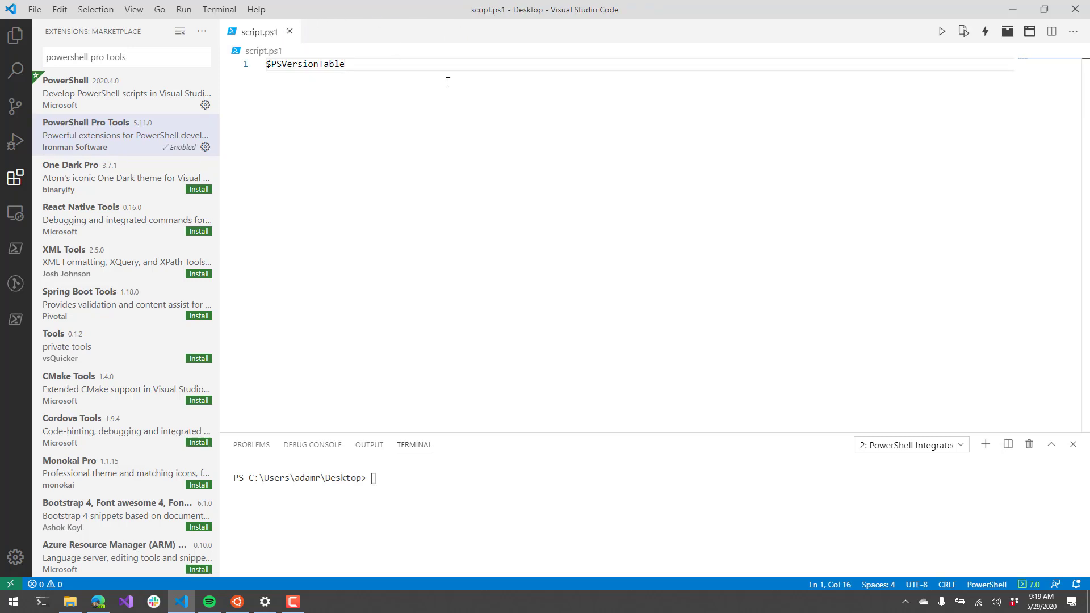
mouse_move(606, 82)
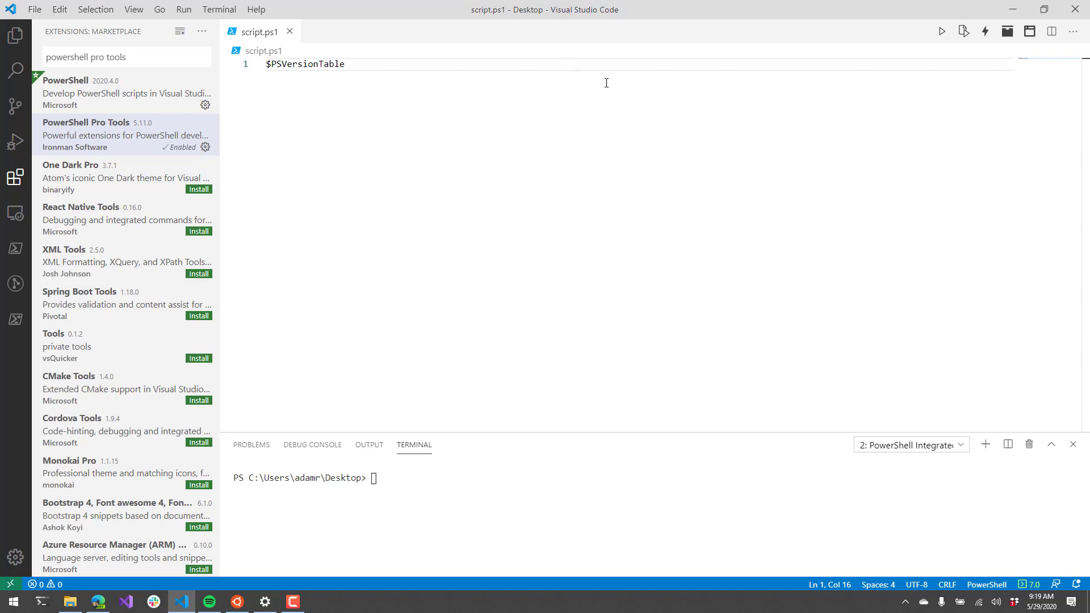
mouse_move(1006, 31)
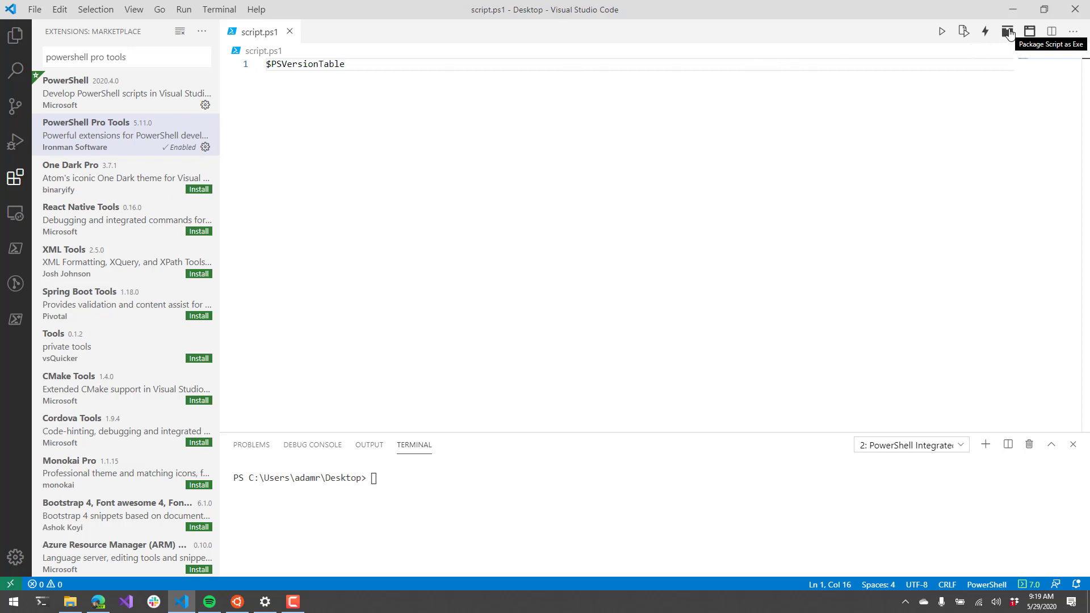
mouse_move(482, 162)
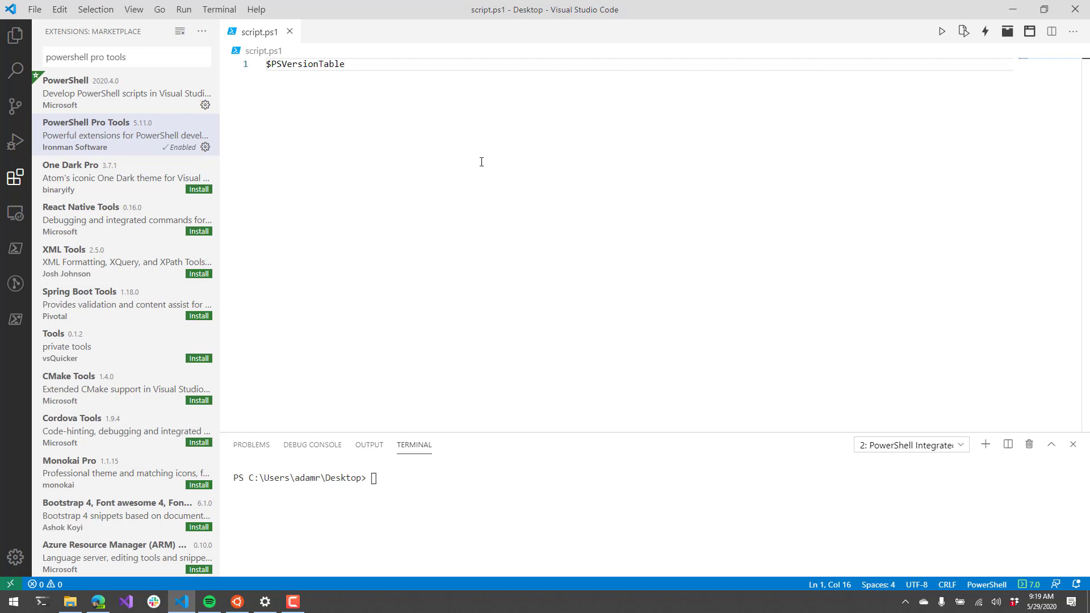
mouse_move(314, 122)
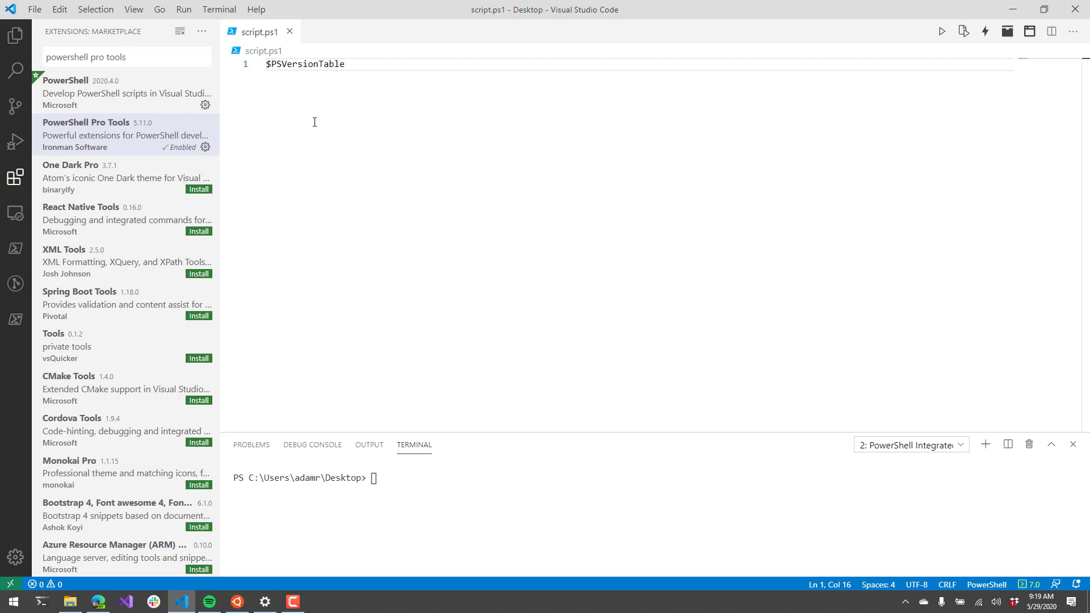
mouse_move(320, 124)
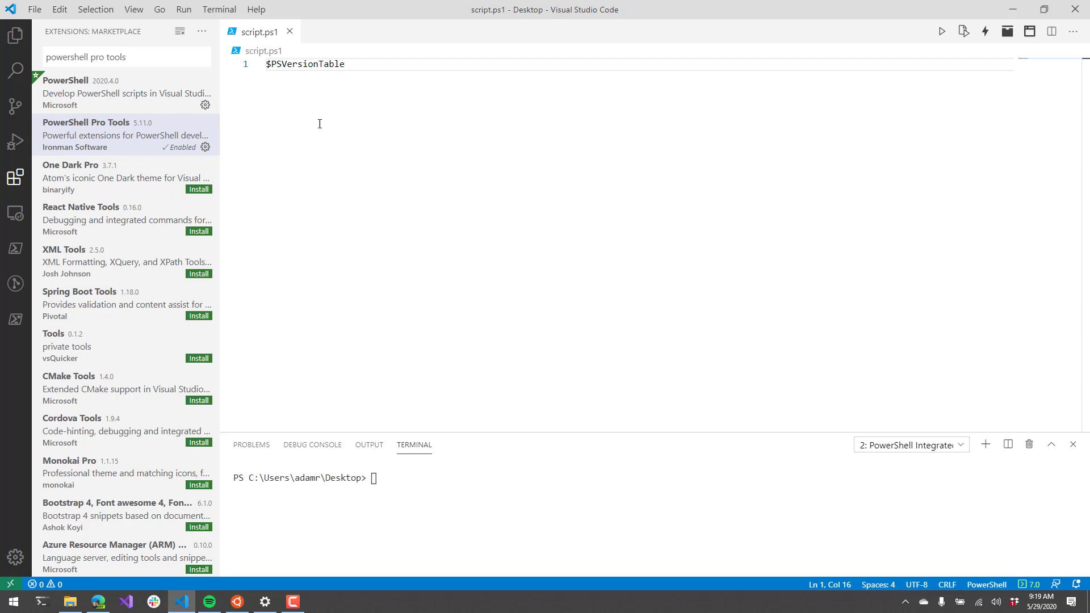
mouse_move(1005, 31)
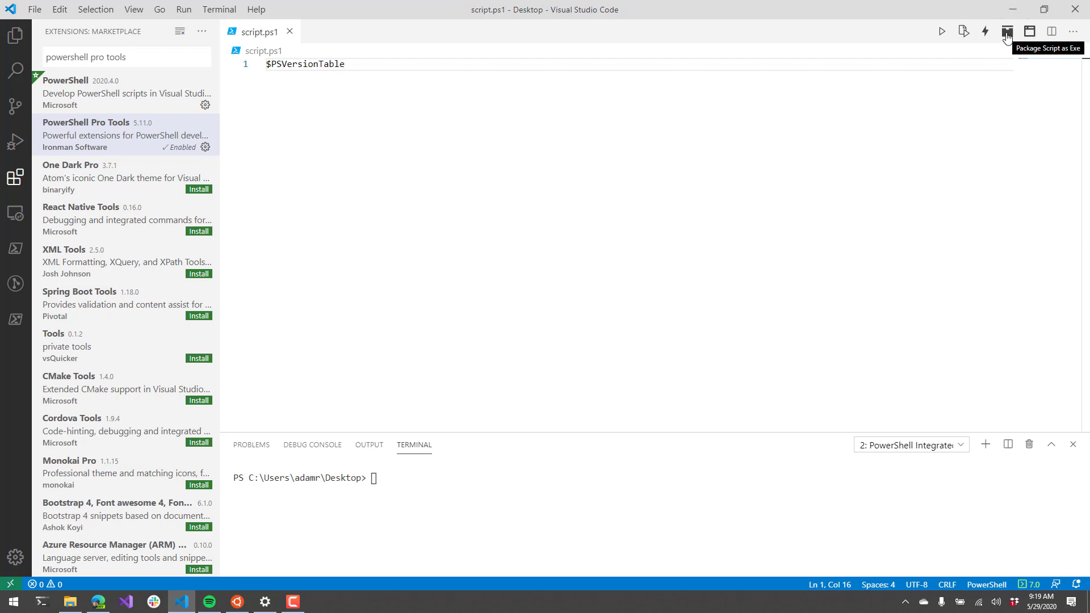
left_click(1006, 31)
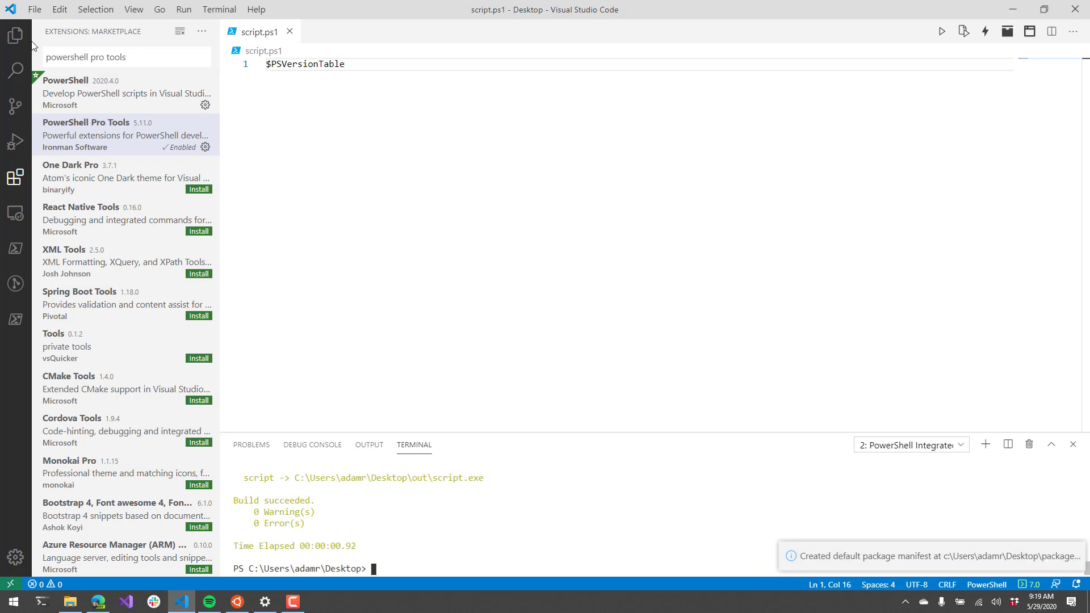
- Show the Desktop files, preview package.psd1, and expand the out folder to see script.exe
left_click(11, 36)
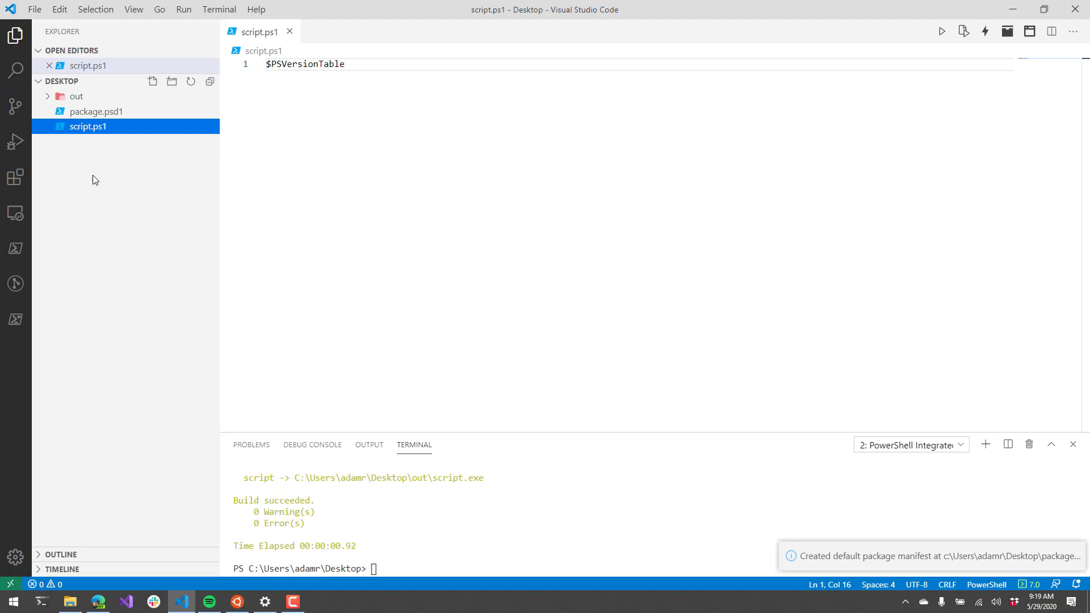
mouse_move(103, 126)
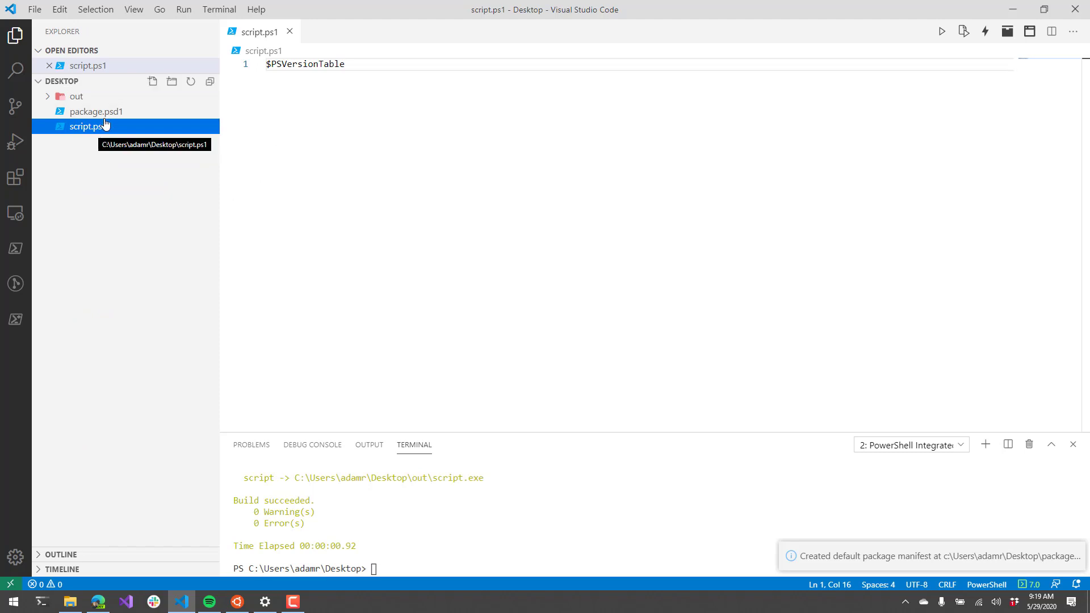
mouse_move(109, 222)
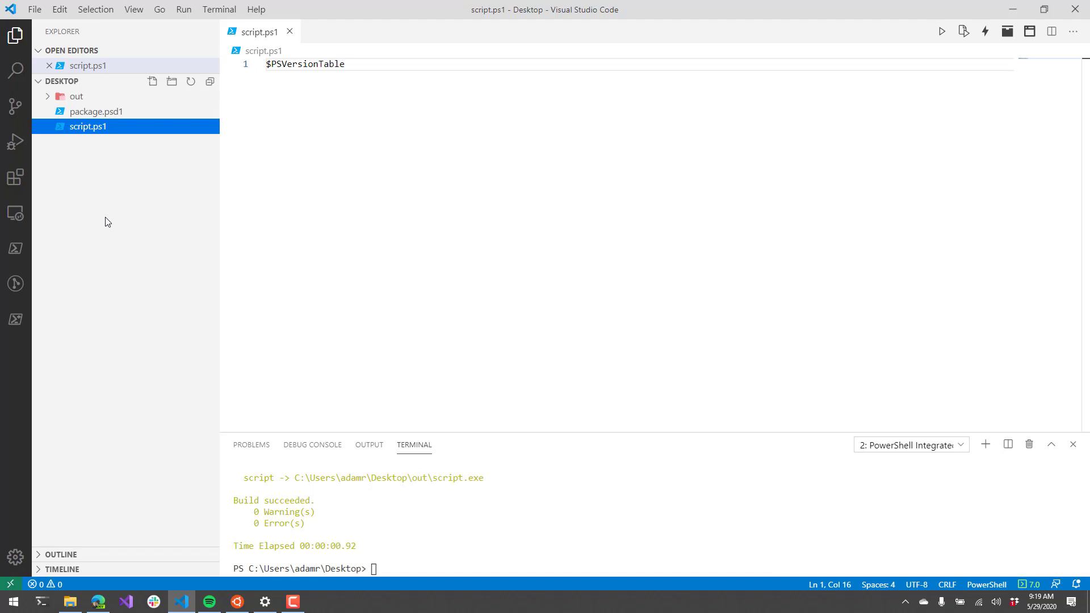
left_click(96, 111)
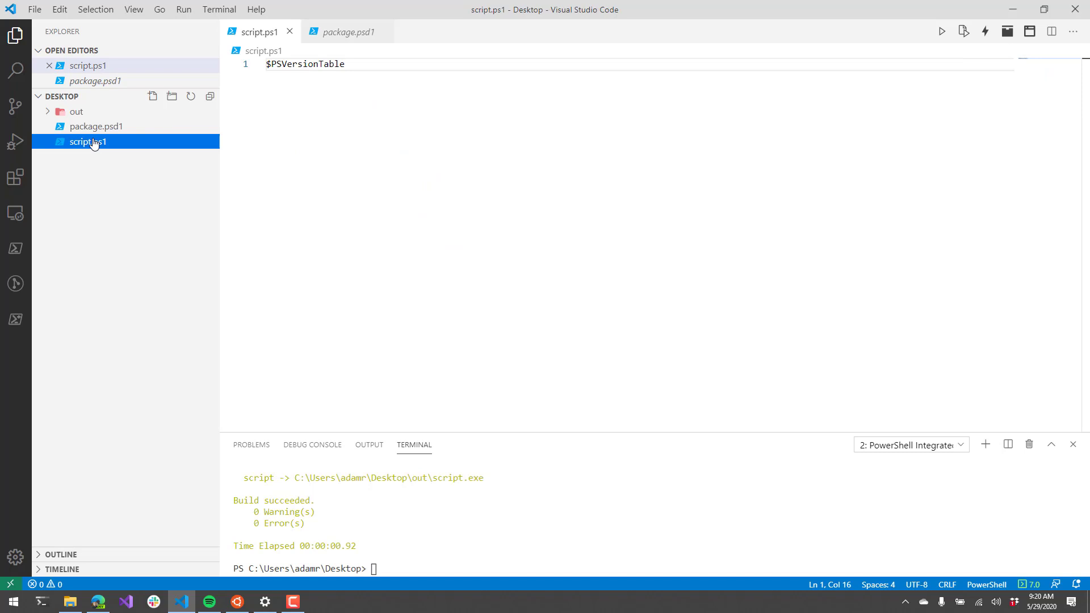
mouse_move(189, 150)
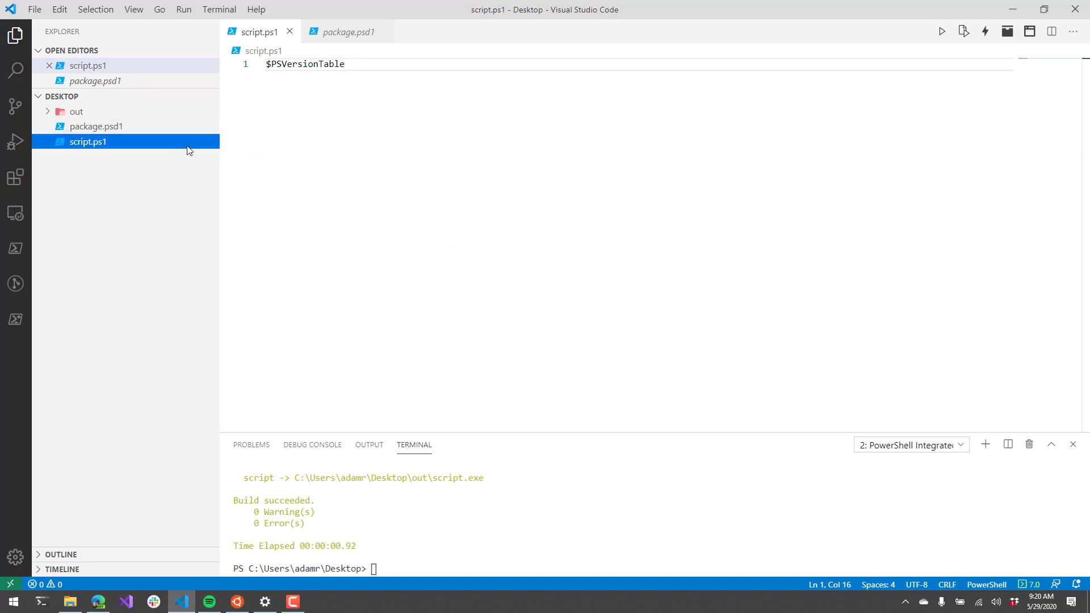
left_click(76, 112)
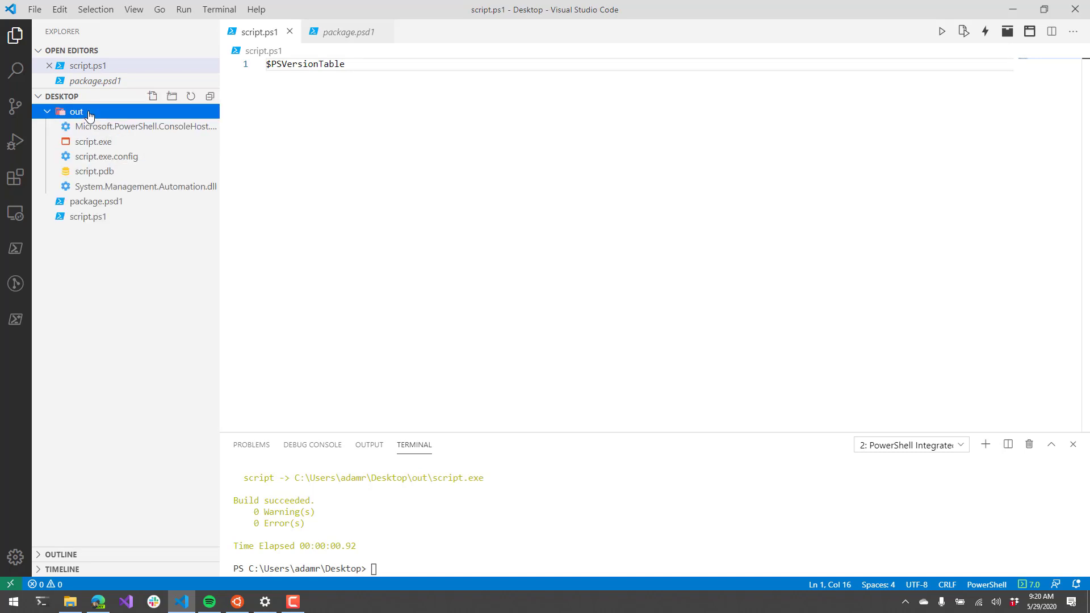
mouse_move(361, 237)
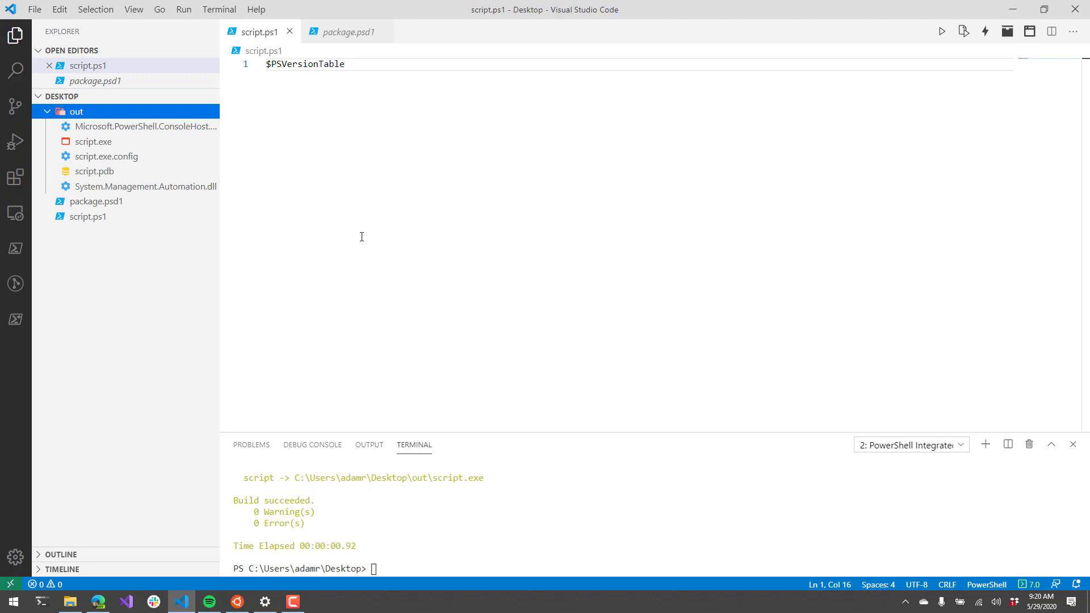
mouse_move(435, 375)
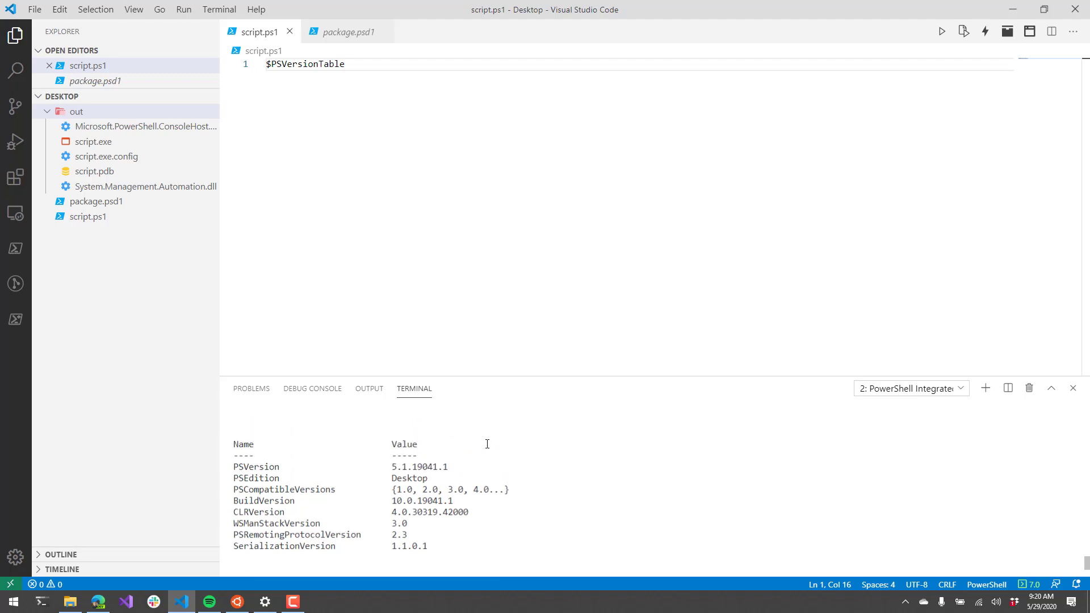
mouse_move(438, 239)
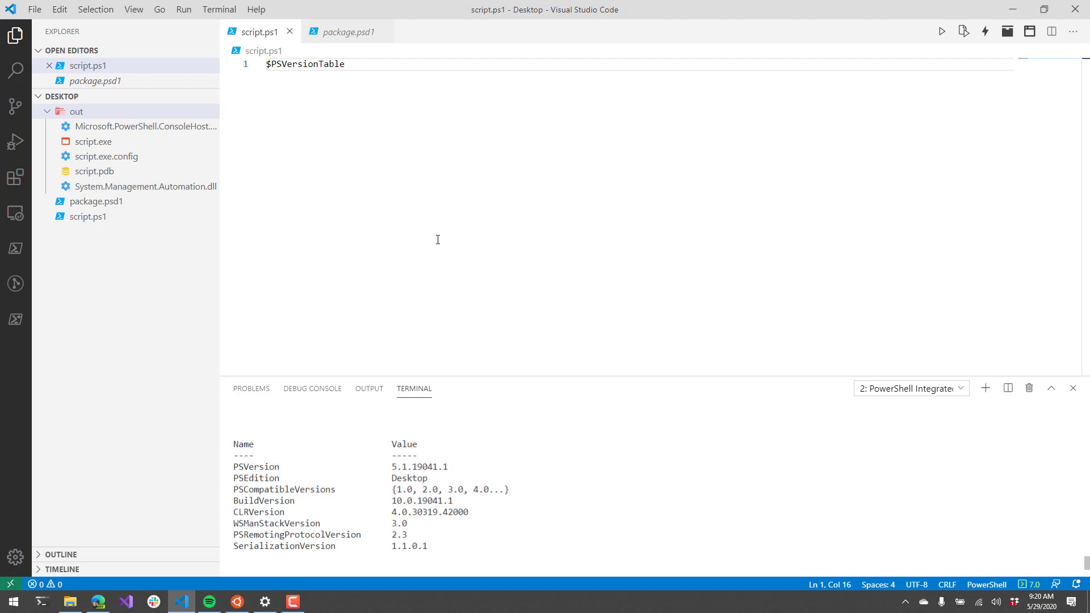
mouse_move(410, 266)
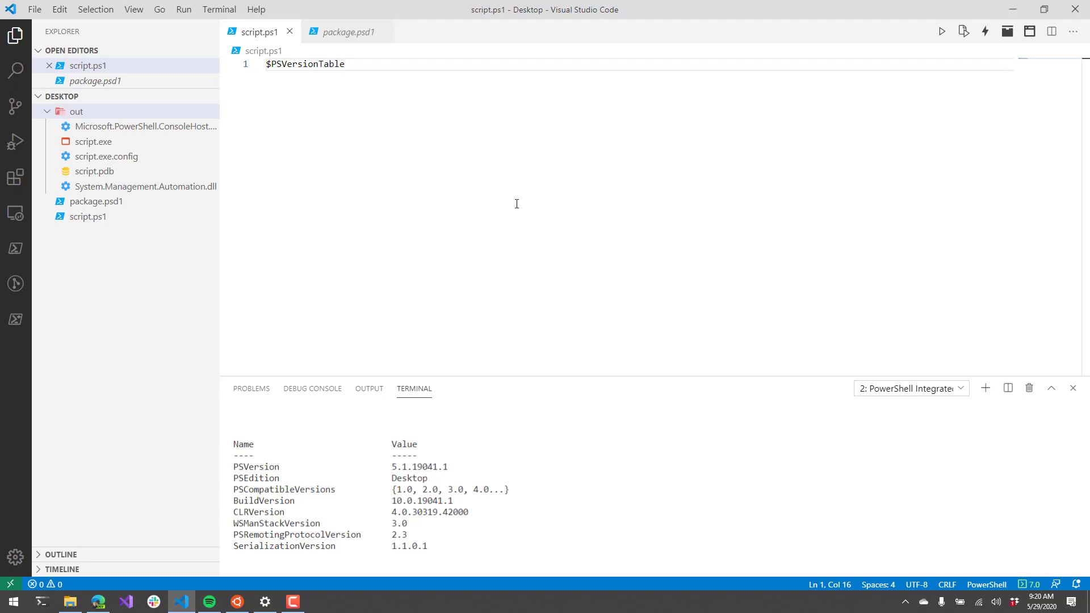
mouse_move(317, 237)
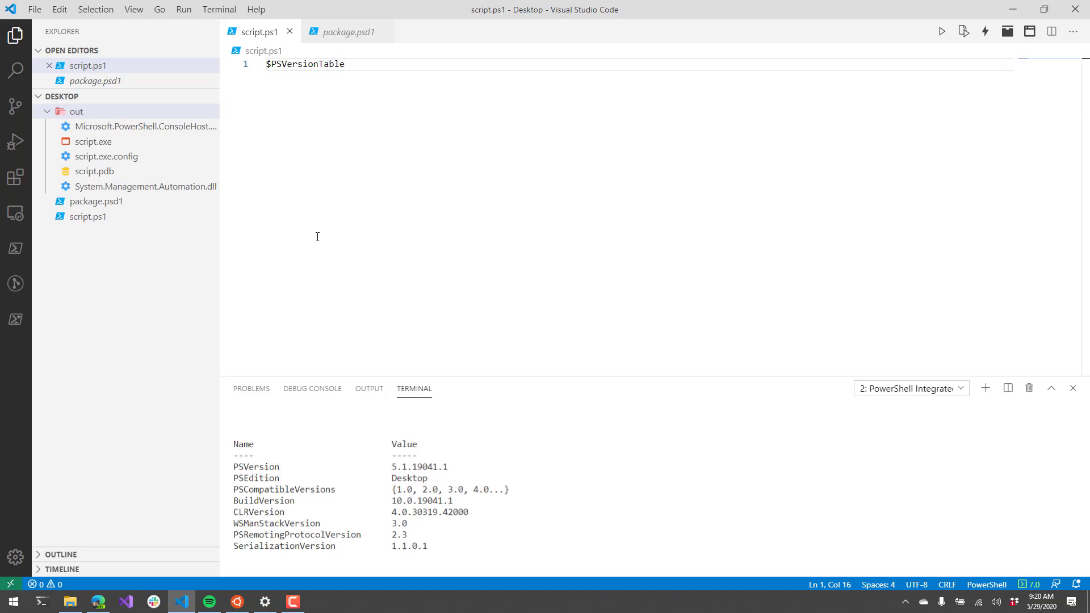
mouse_move(536, 218)
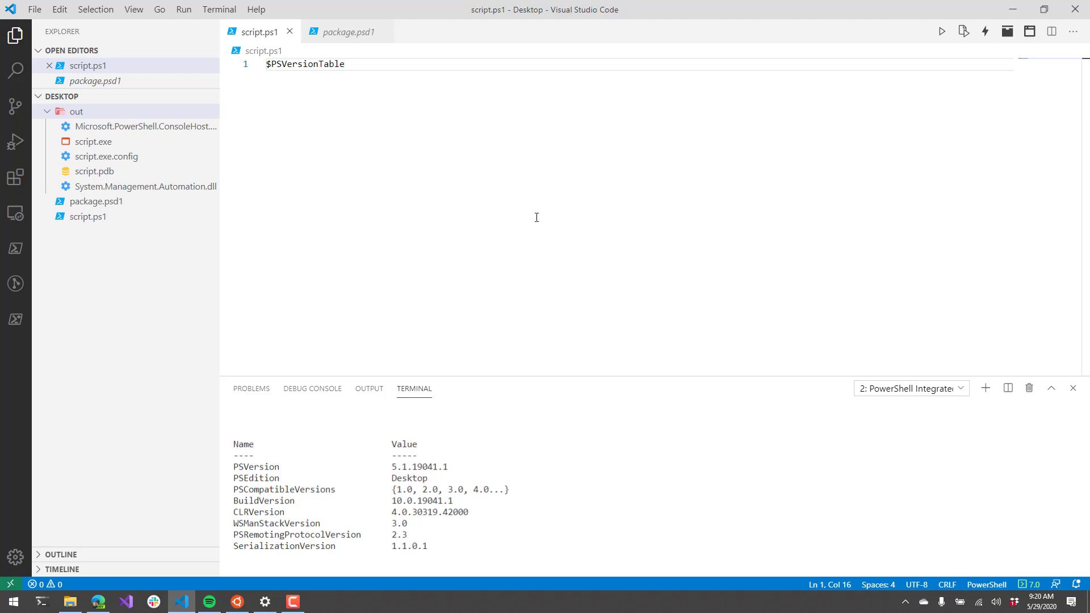
mouse_move(112, 266)
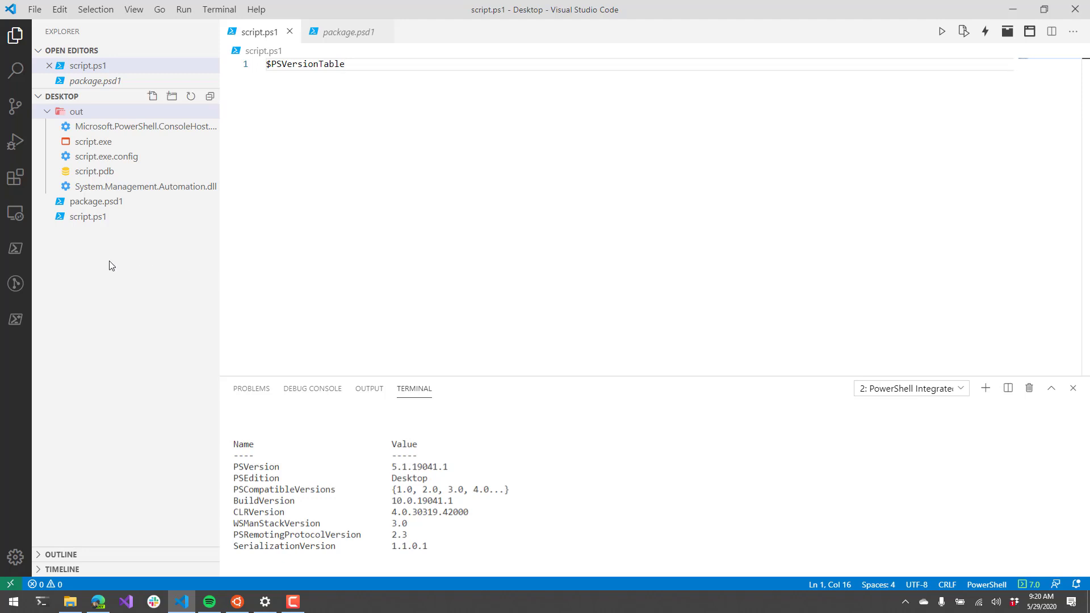
- In package.psd1, add PowerShellVersion = '7.0.0' and change DotNetVersion from v4.6.2 to netcoreapp31
left_click(76, 111)
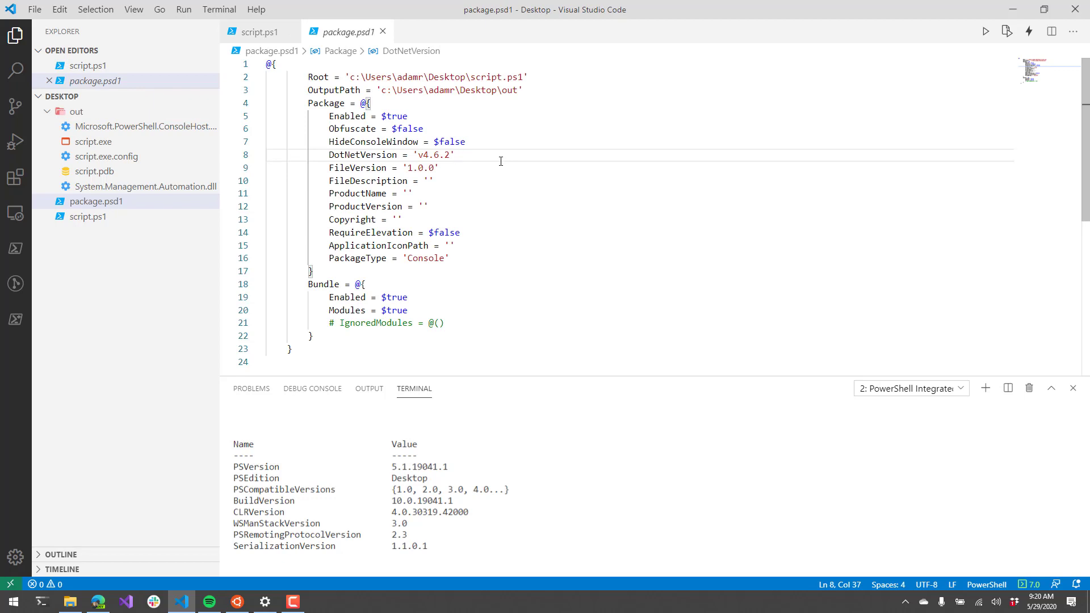
type("P")
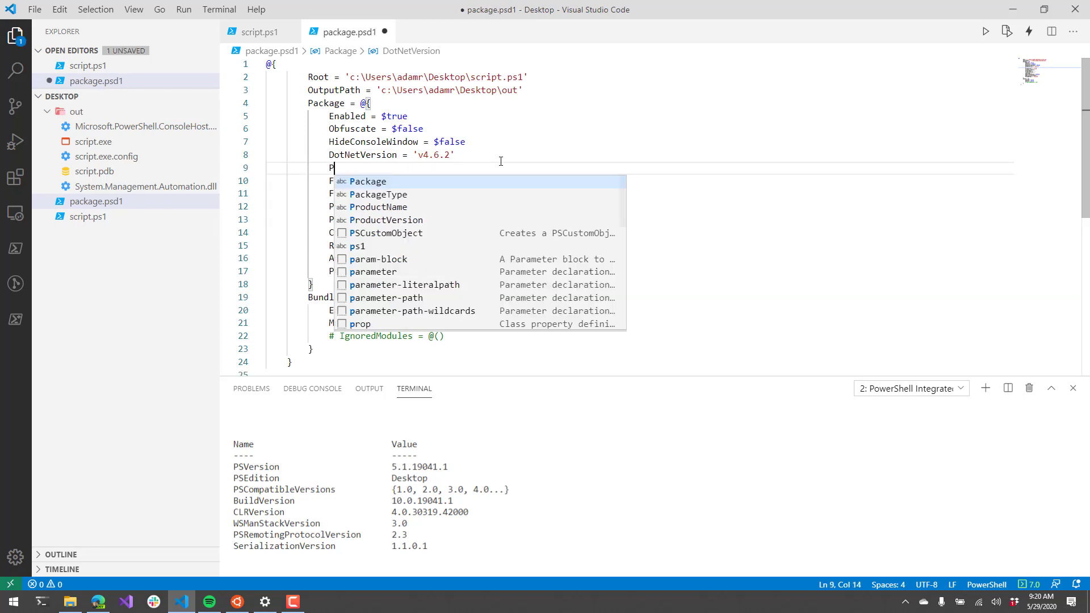
type("PowerShellVersion")
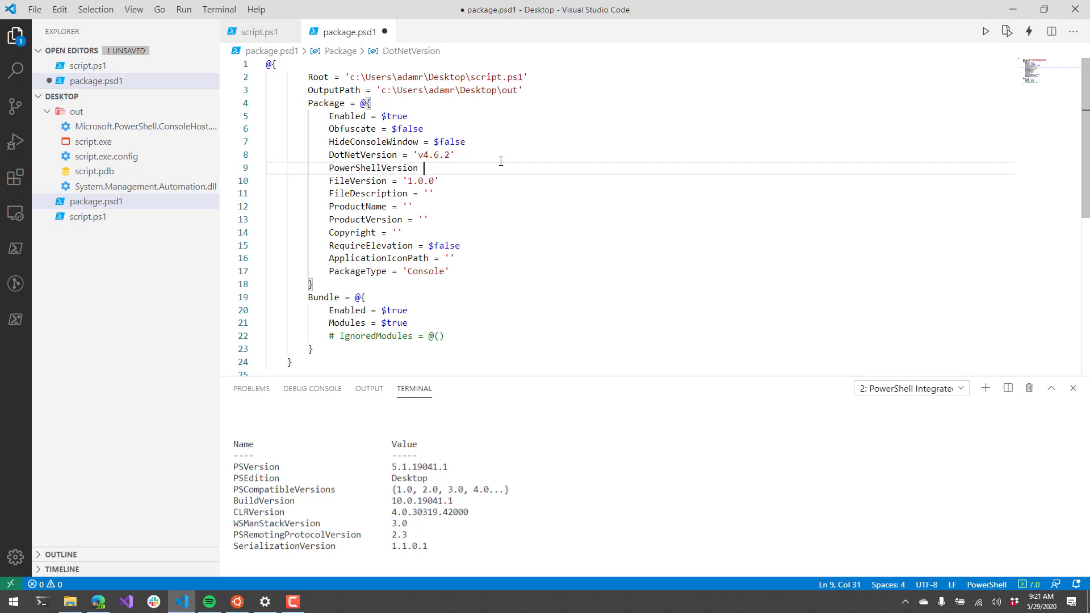
type("= ''")
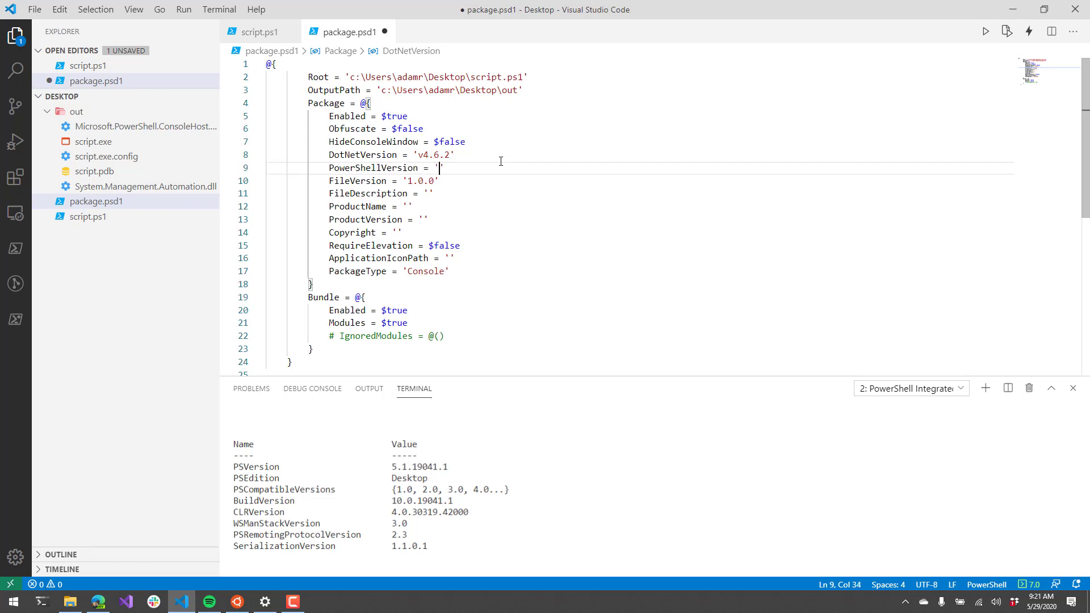
type("7.0.0")
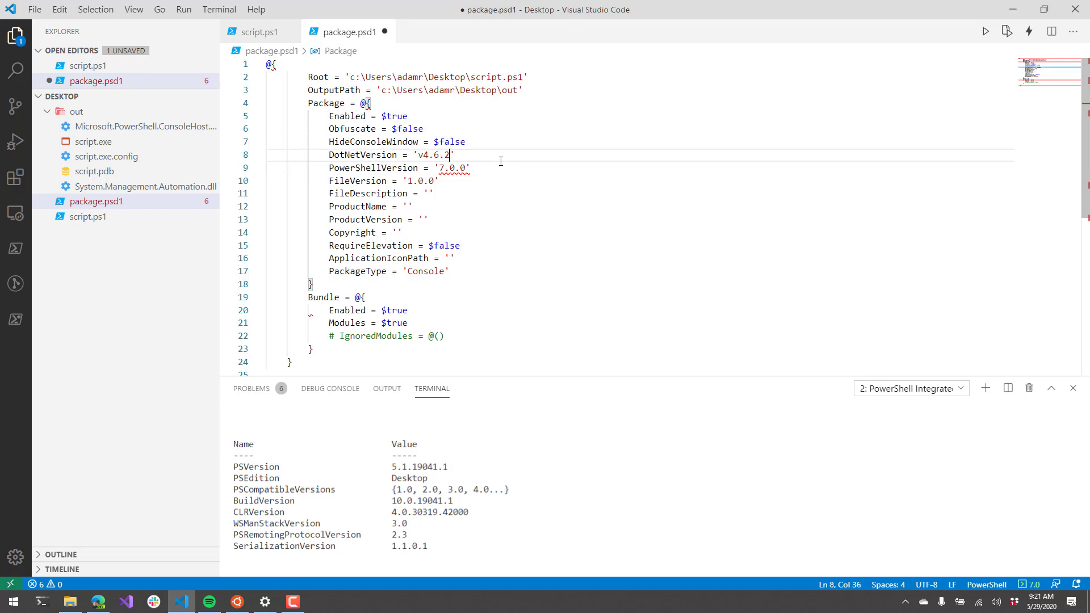
key("BackSpace")
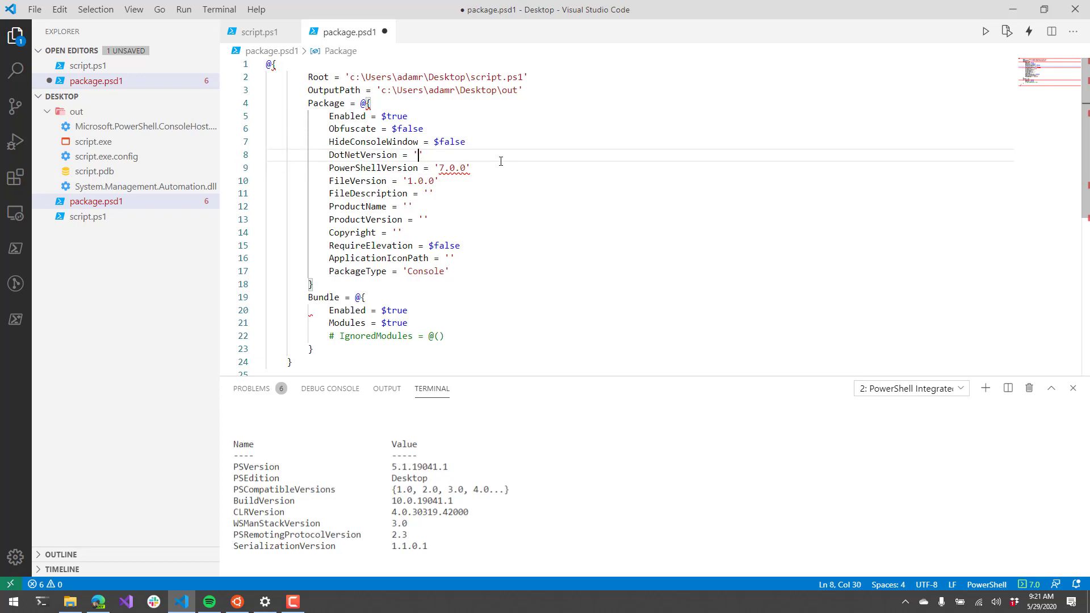
type("netcoreapp31")
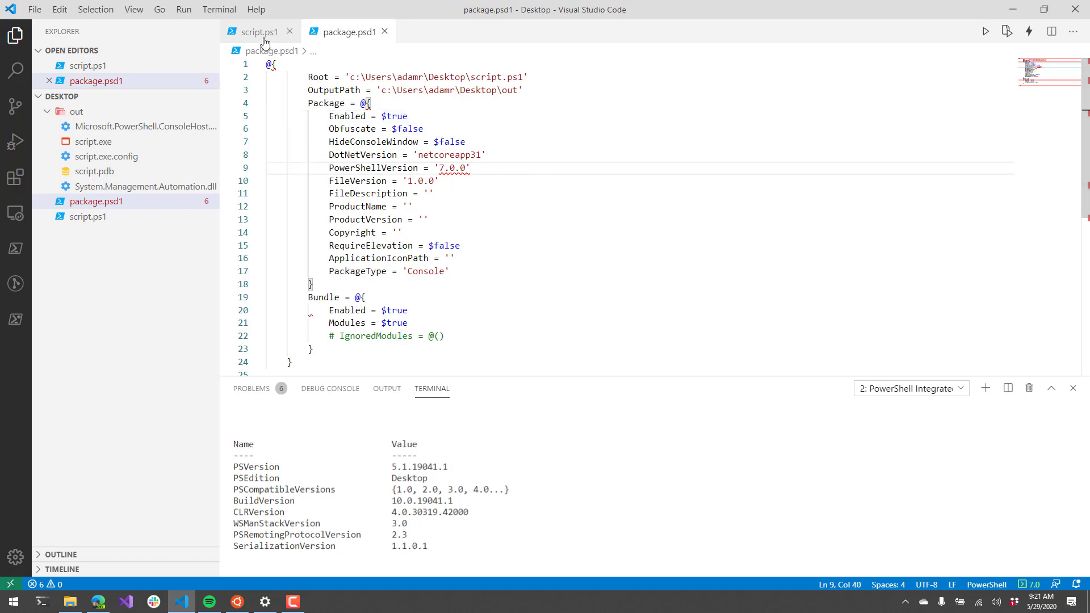
- Return to script.ps1 and repackage it into out\script.exe for win-x64
left_click(259, 31)
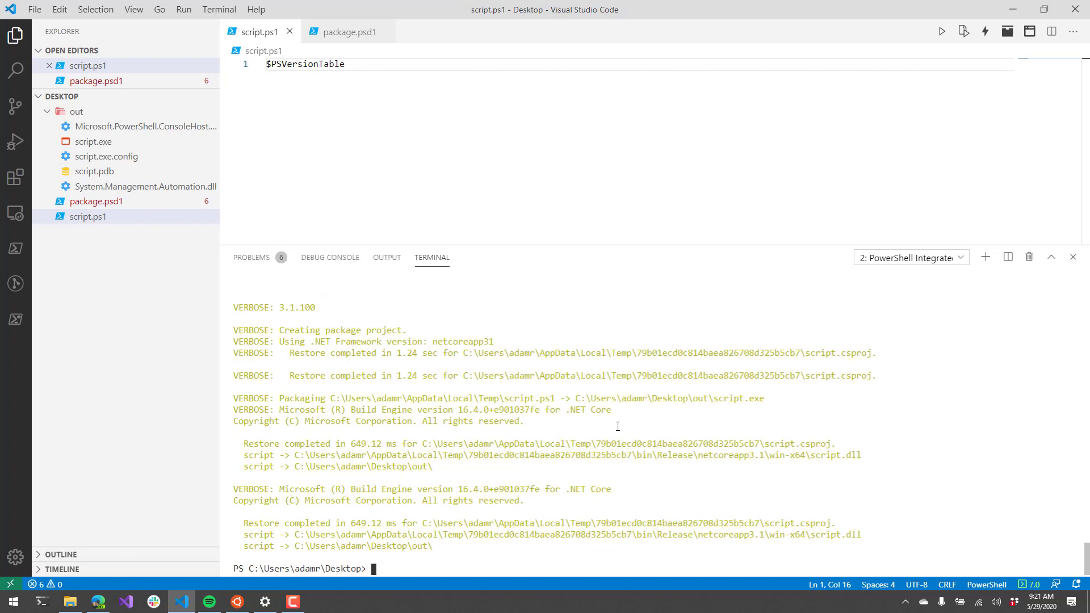
- Run .\out\script.exe to confirm PowerShell 7.0.0 Core and list the roughly 107 MB executable
type(".\\out\\script.exe")
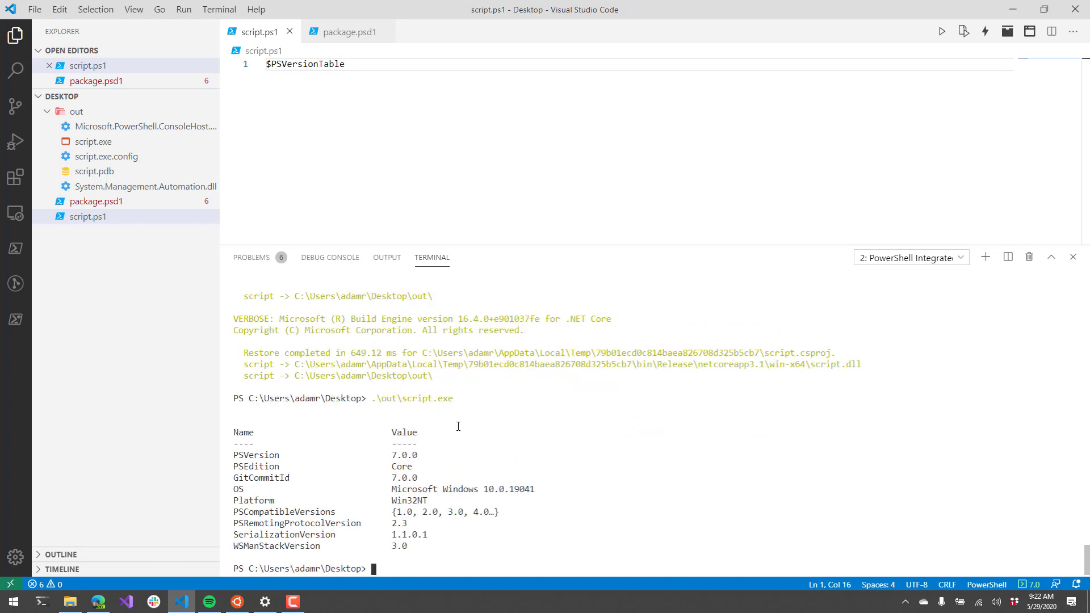
double_click(255, 454)
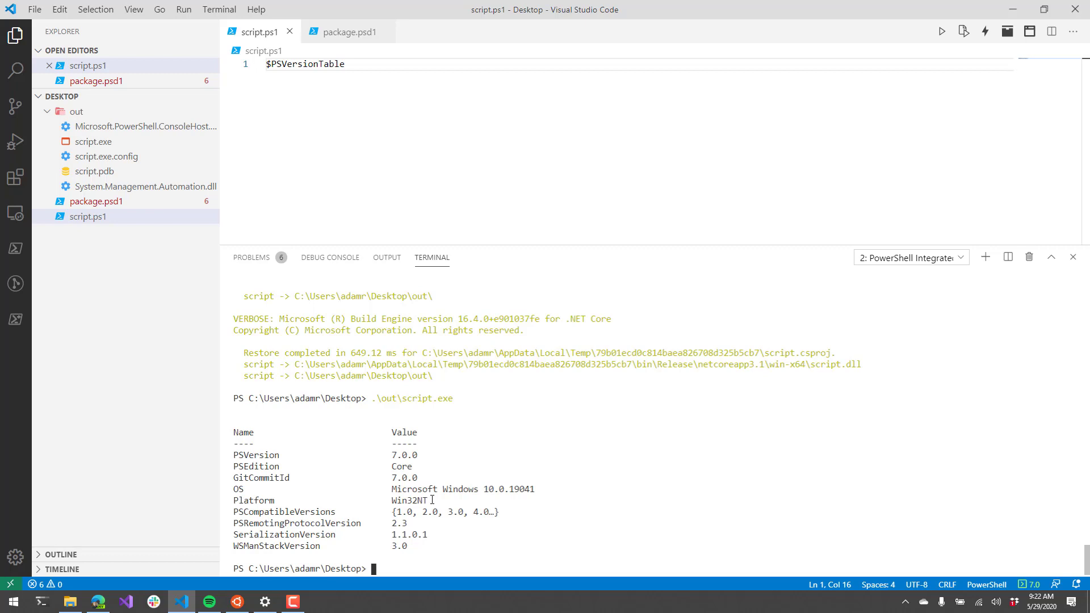
type("Get-childitem .\\script.exe")
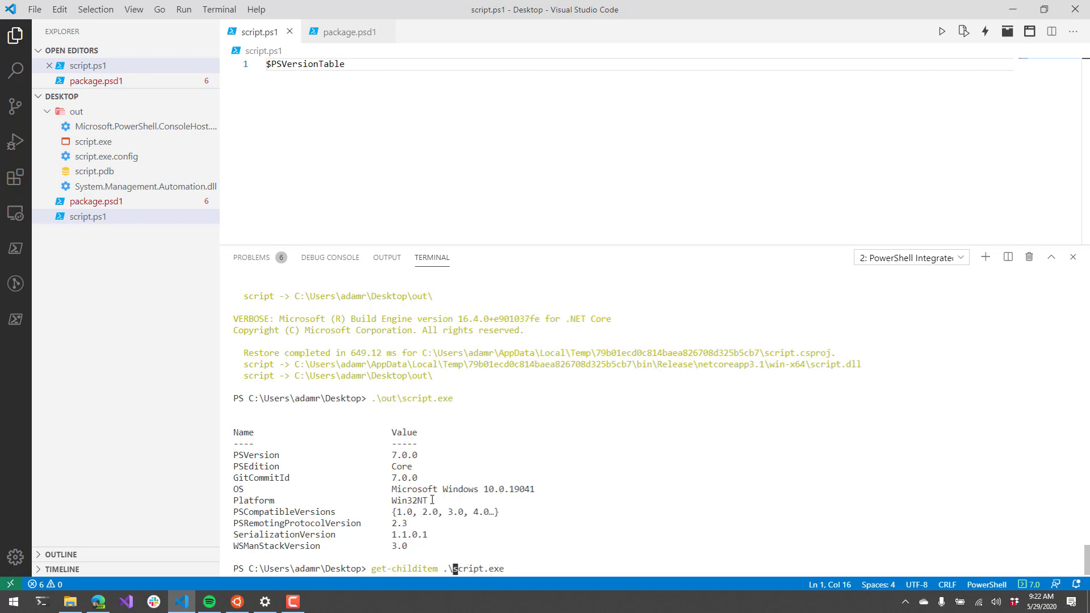
type(".\\out\\scr")
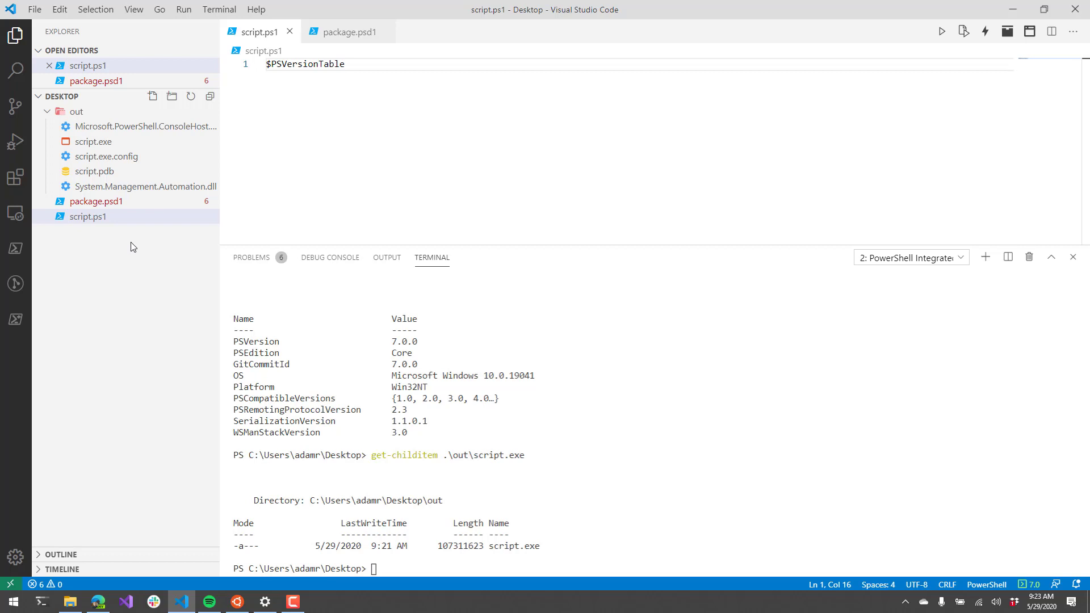
- Add RuntimeIdentifier = 'linux-x64' below PowerShellVersion in package.psd1 and save
left_click(96, 202)
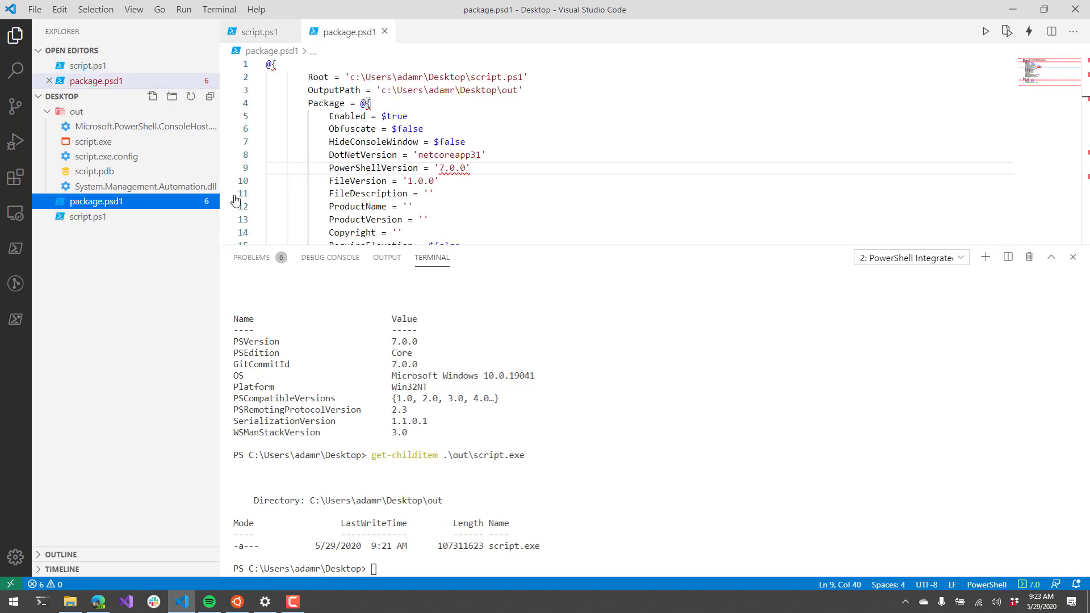
left_click(518, 161)
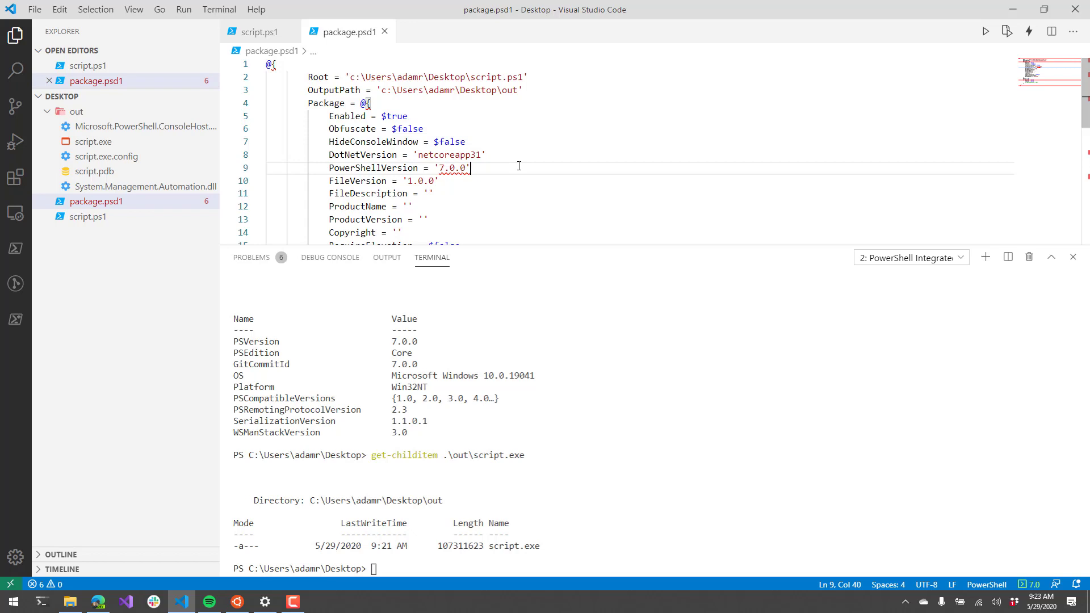
type("RuntimeIdenti")
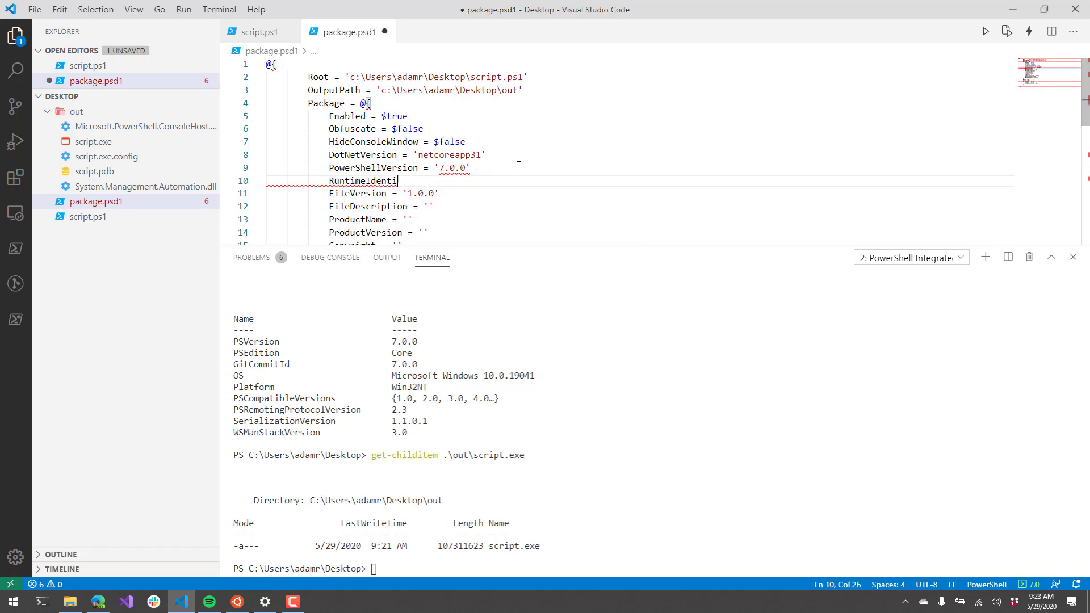
type("fier")
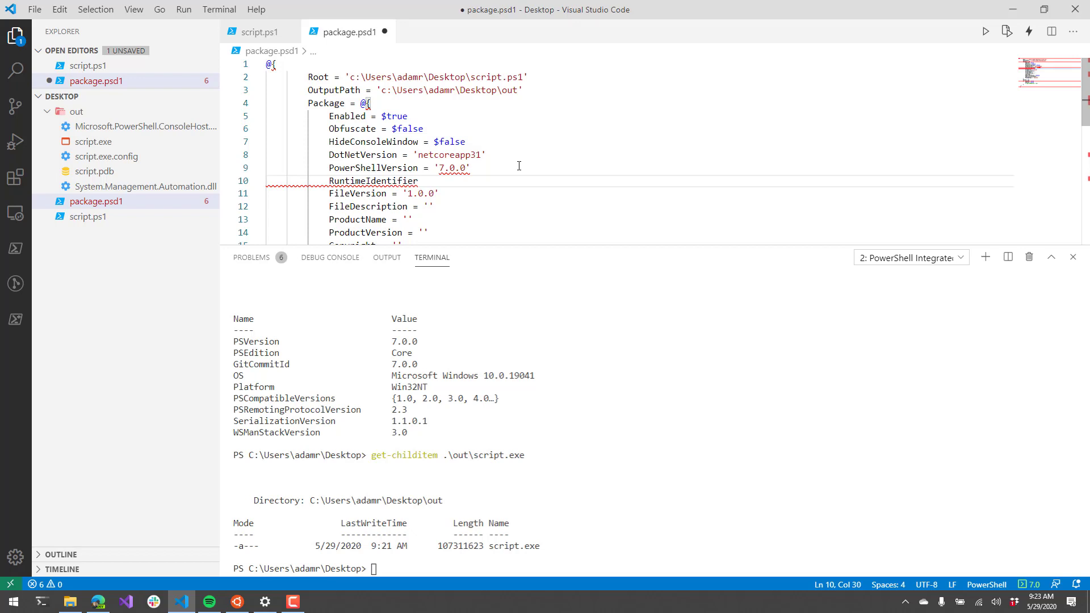
type("= ''")
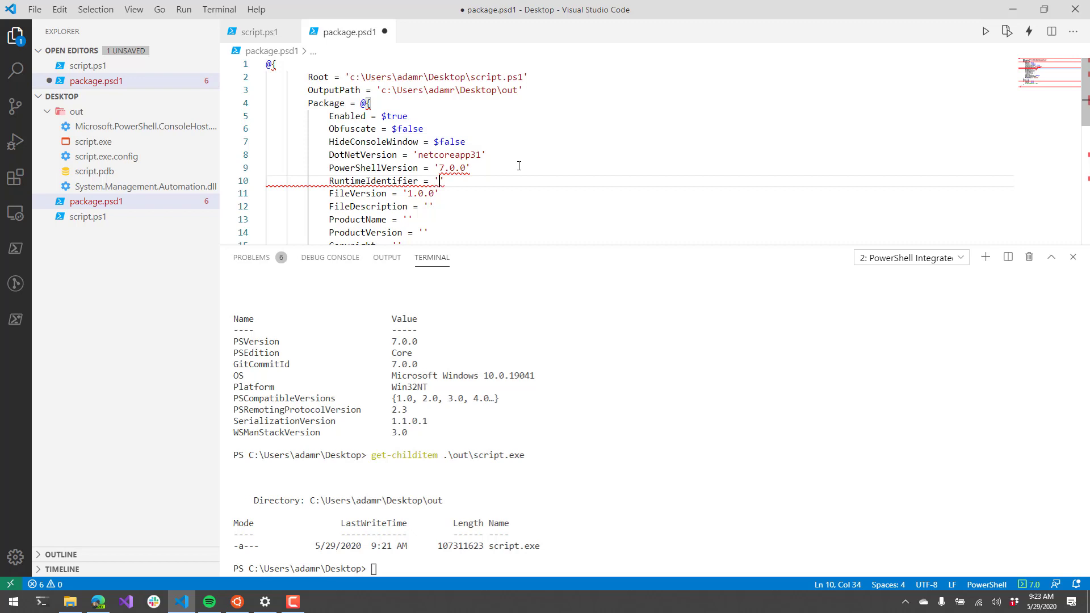
type("linux-x")
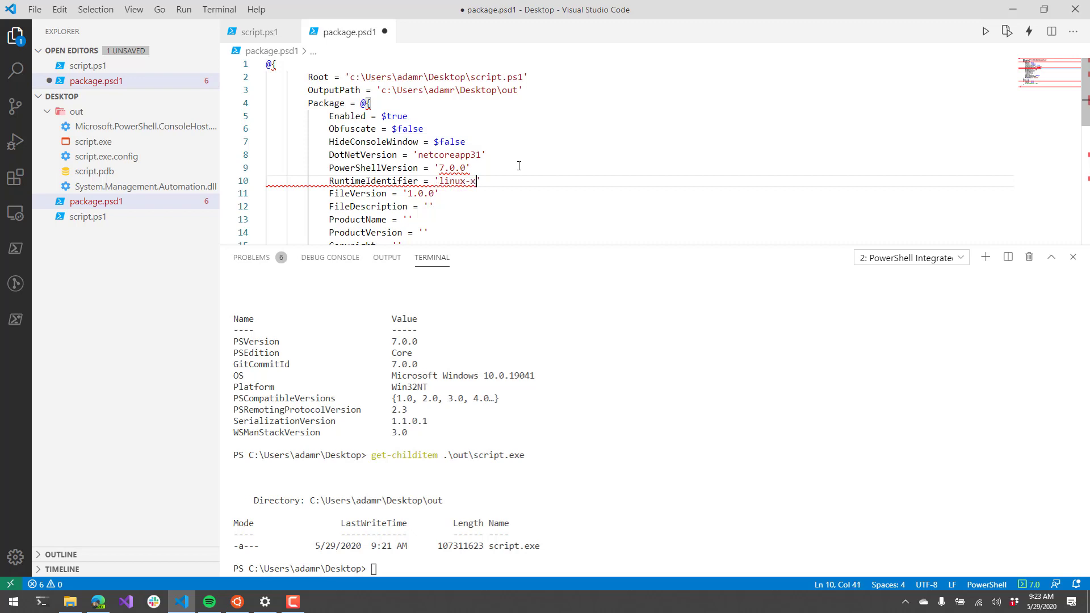
type("64")
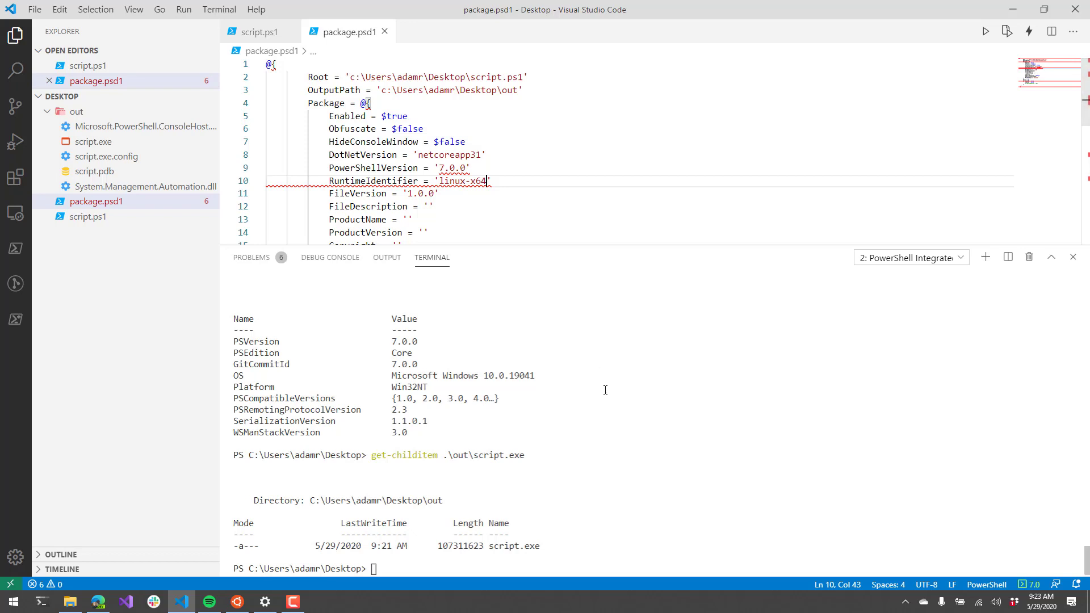
- Repackage script.ps1 for linux-x64 and list the new out\script file at 115217670 bytes
left_click(259, 31)
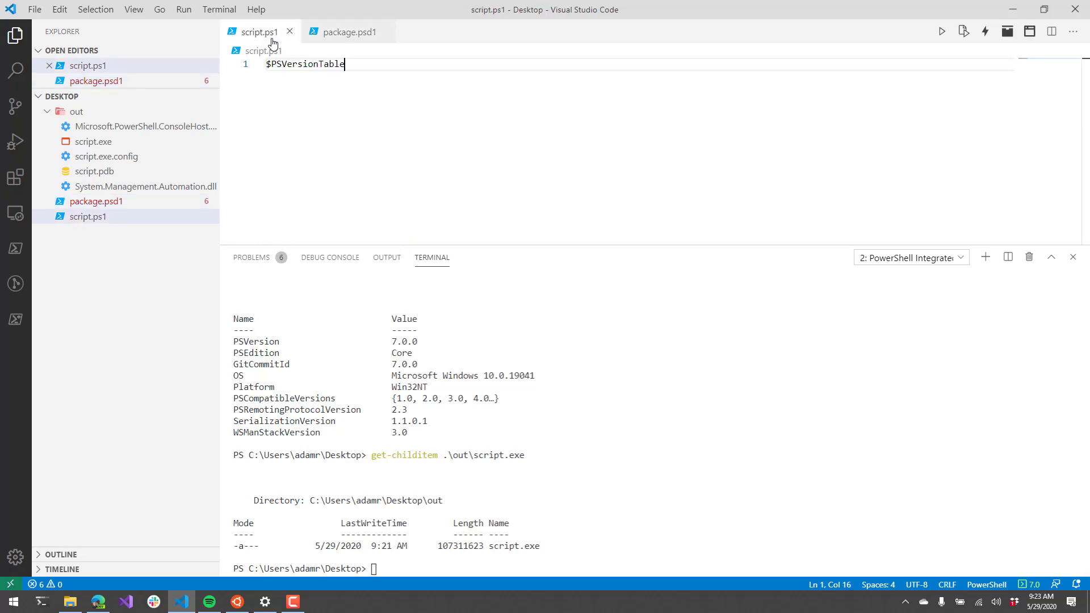
mouse_move(1006, 32)
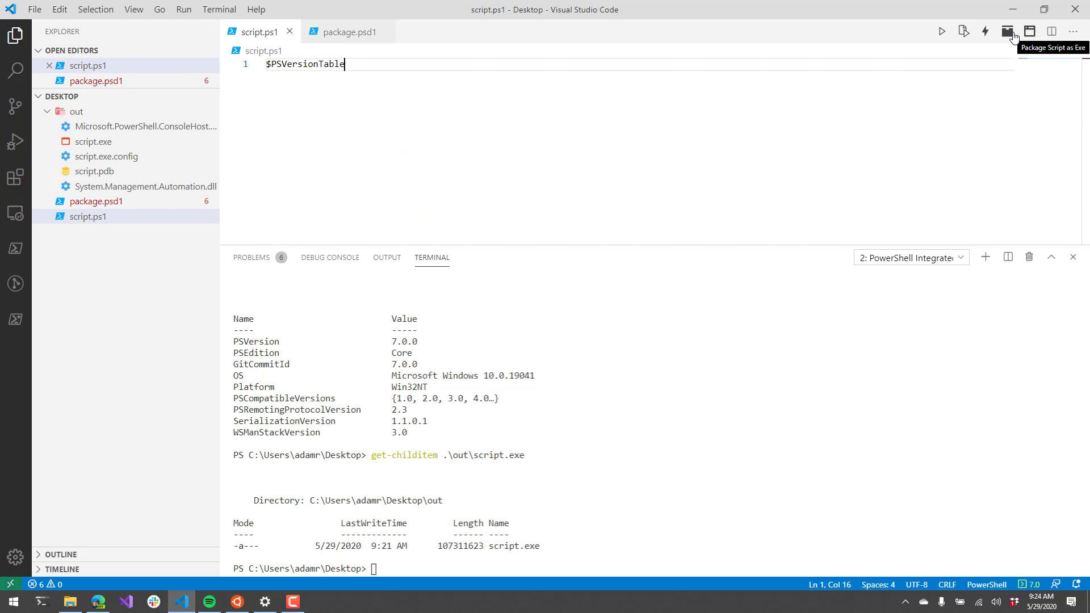
left_click(1006, 31)
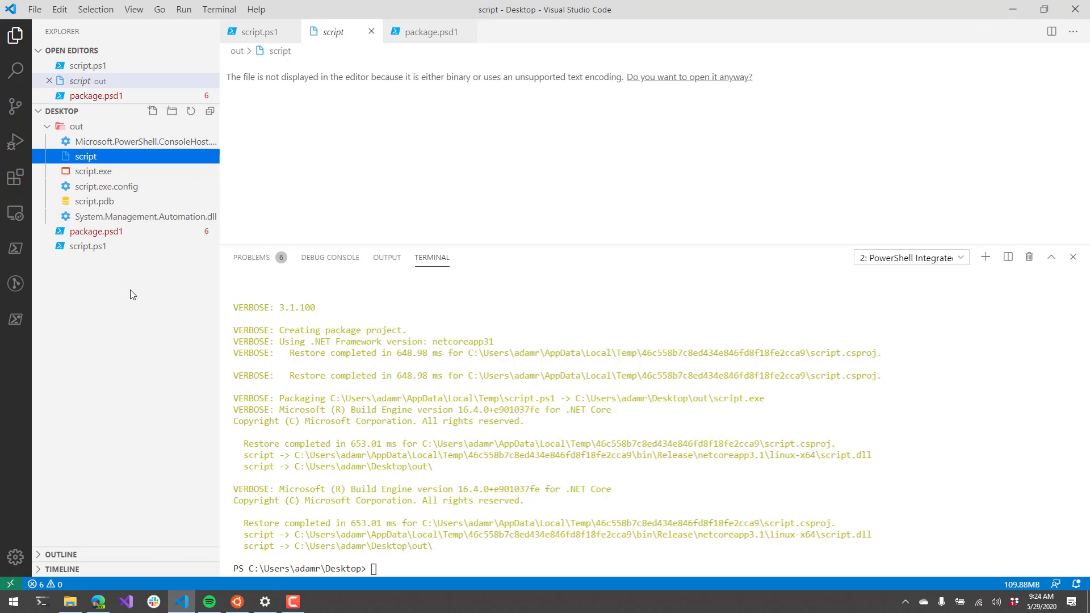
mouse_move(543, 505)
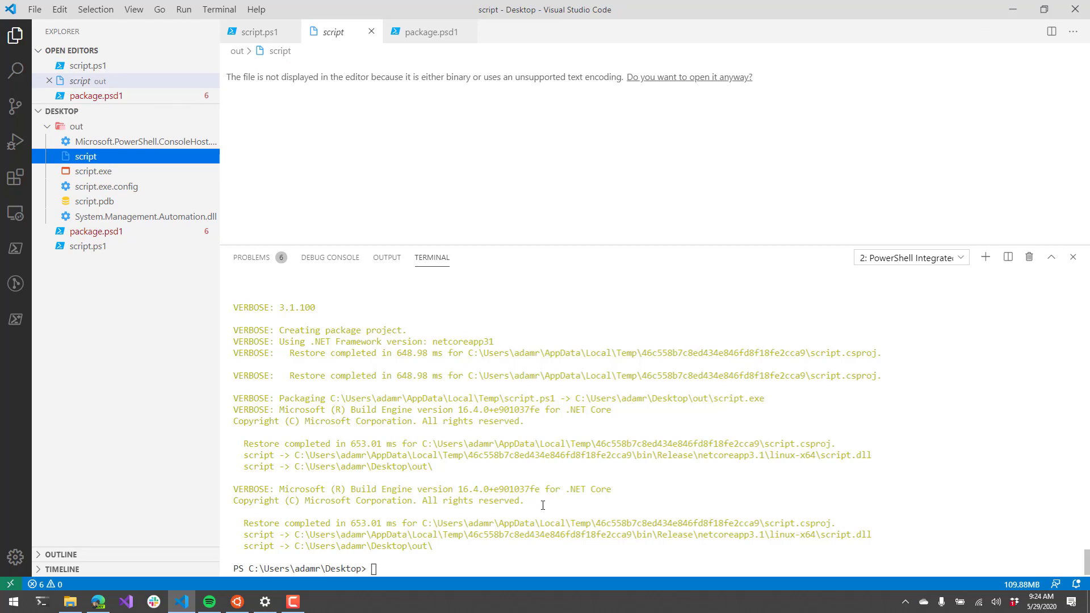
type("Merge-Script -Verbose -ConfigFile 'c:\\Users\\adamr\\Desktop\\package.psd1'")
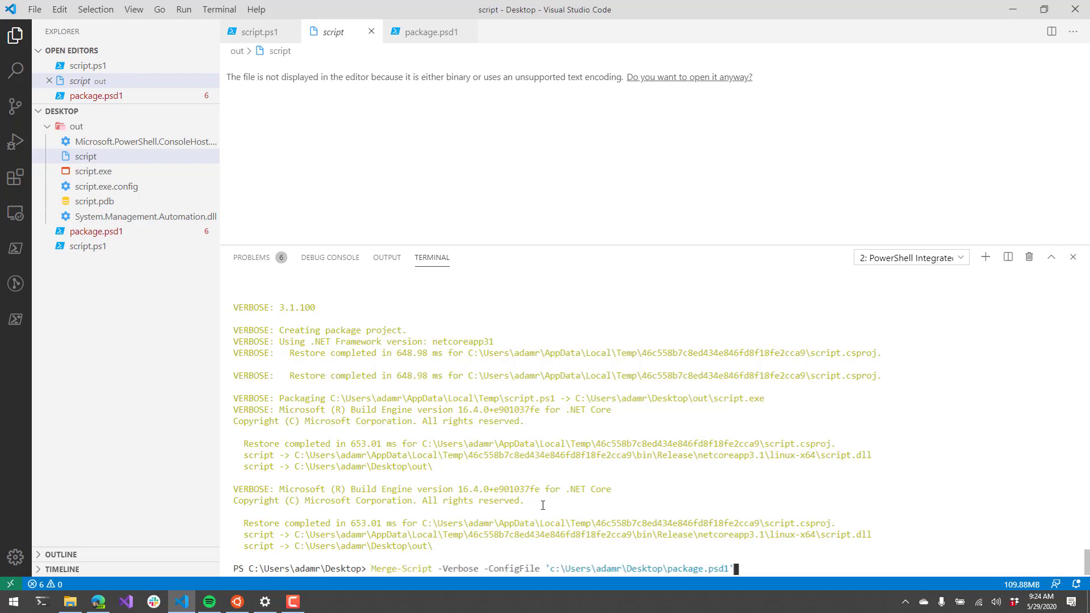
key("Enter")
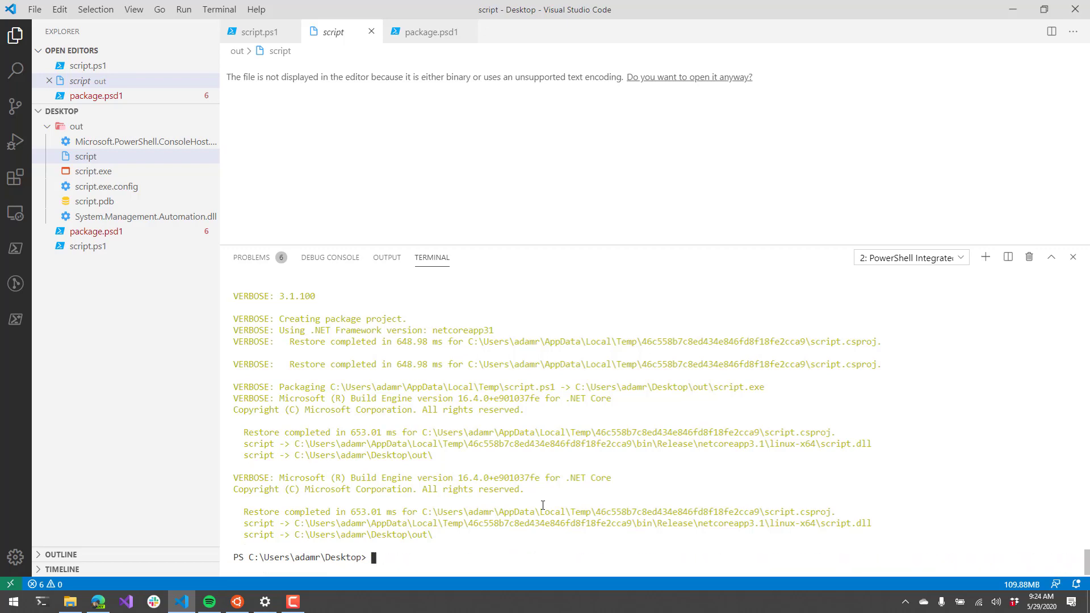
type("get-childitem .\\out\\script.exe")
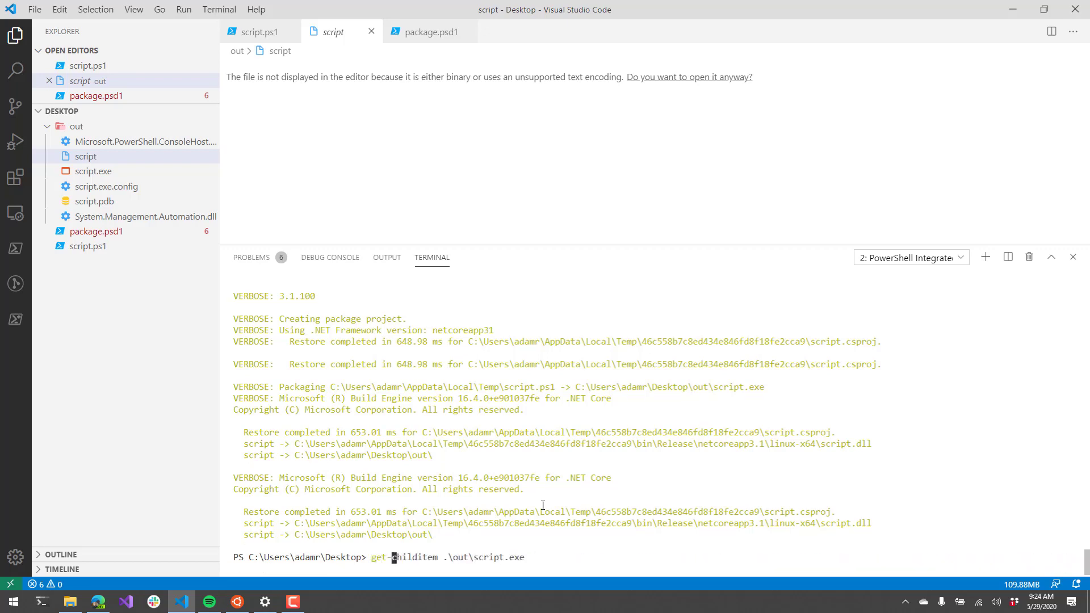
key("Enter")
type("get-childitem .\\out\\script")
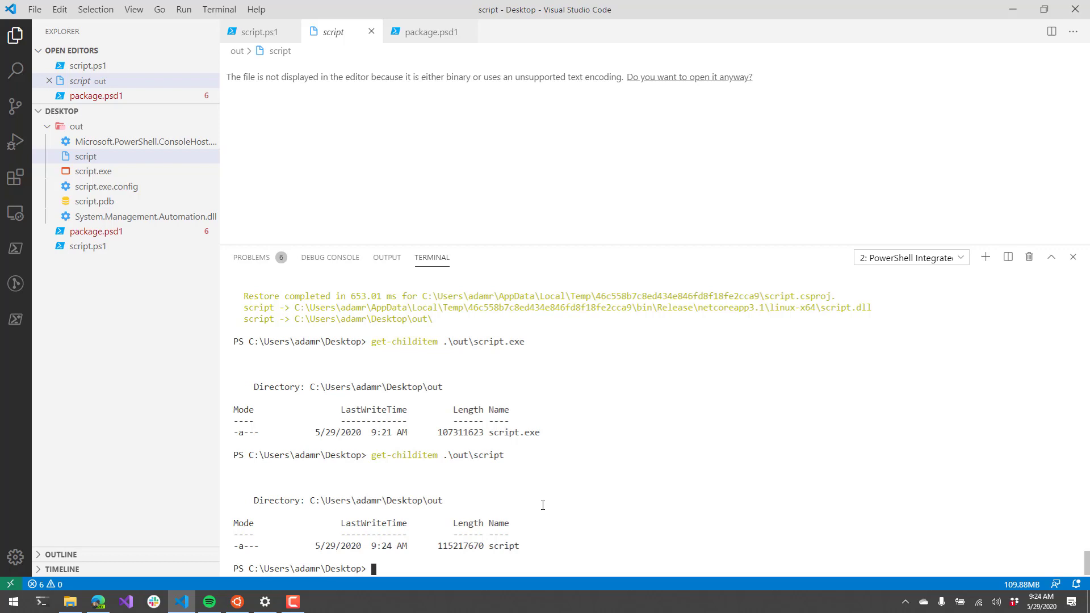
mouse_move(311, 453)
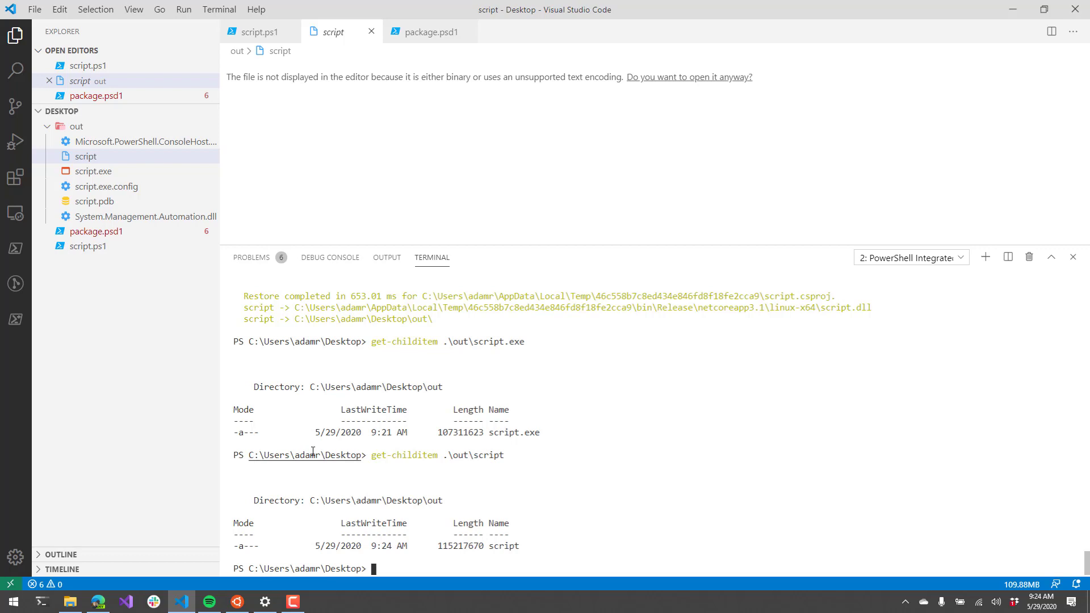
- Reveal the Linux script file in File Explorer and copy it into \\wsl$\Ubuntu-18.04\home
right_click(85, 156)
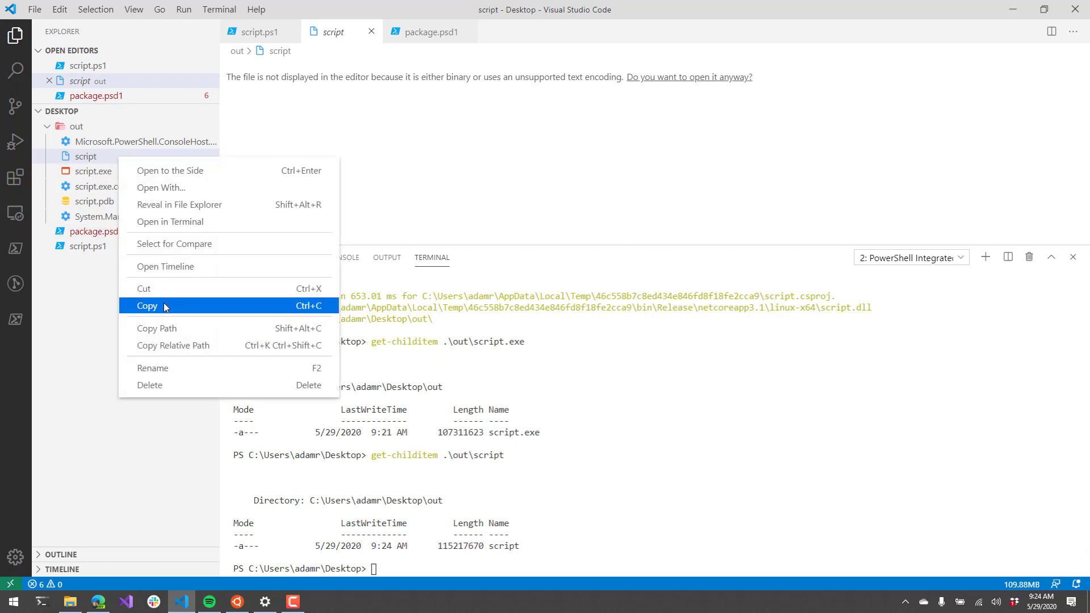
left_click(179, 204)
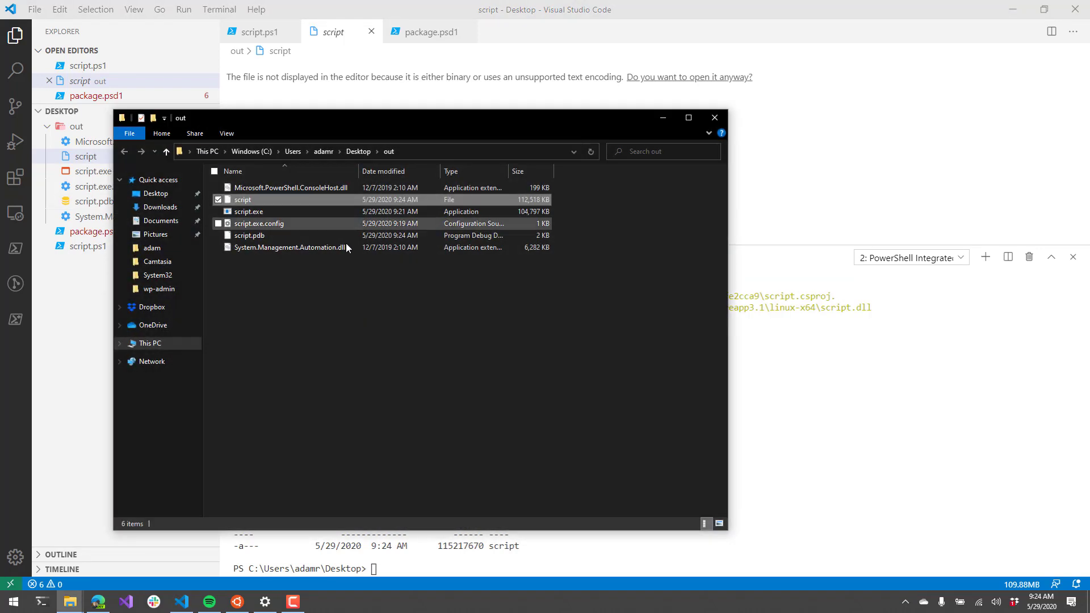
left_click(242, 200)
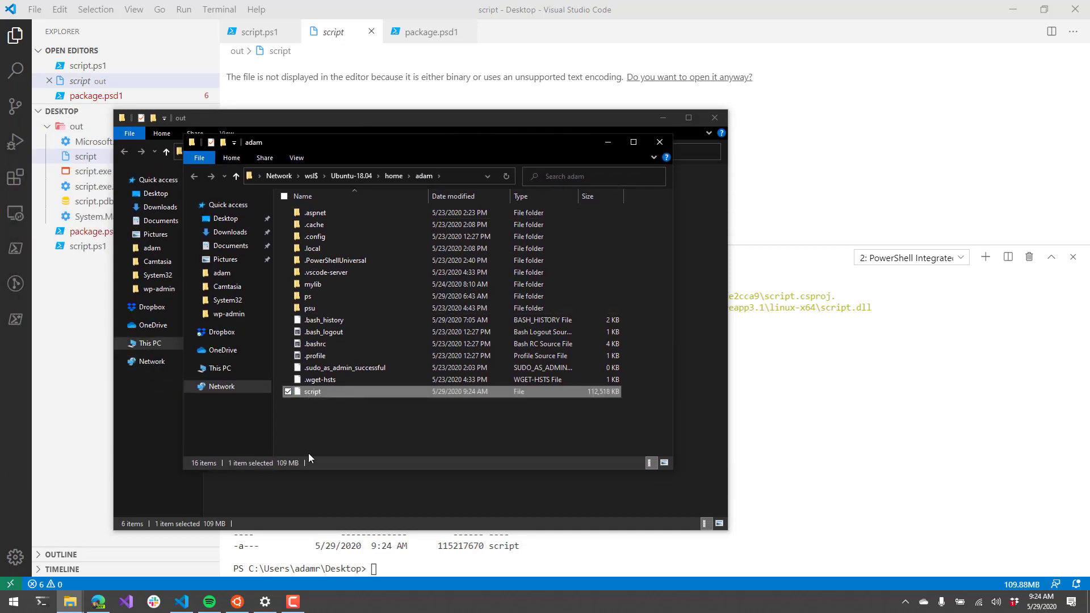
right_click(236, 602)
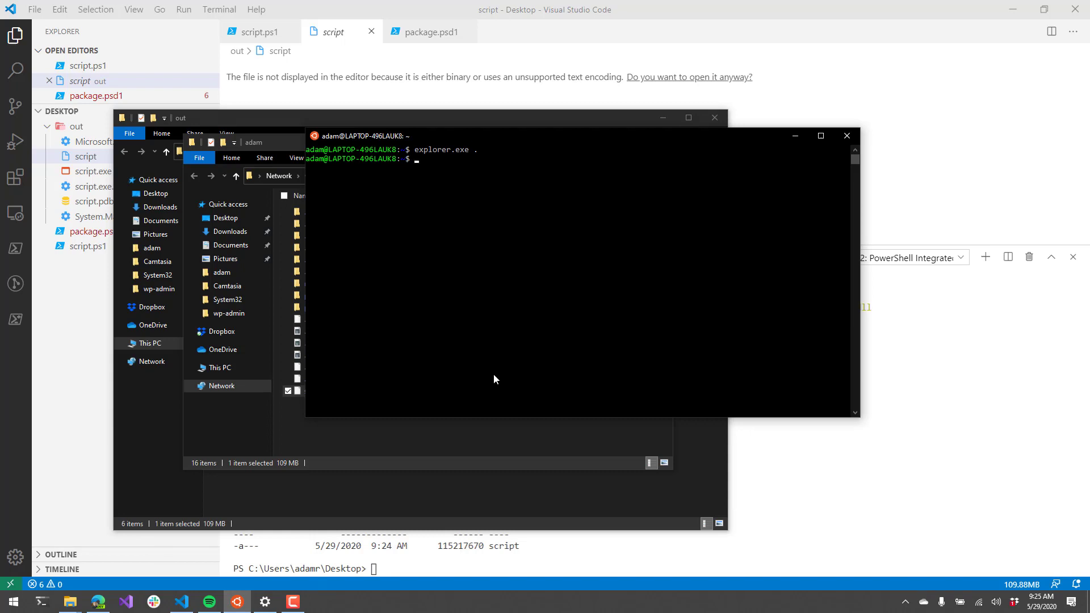
- List the WSL home folder, make script executable with chmod +x, and start typing ./script
type("ls")
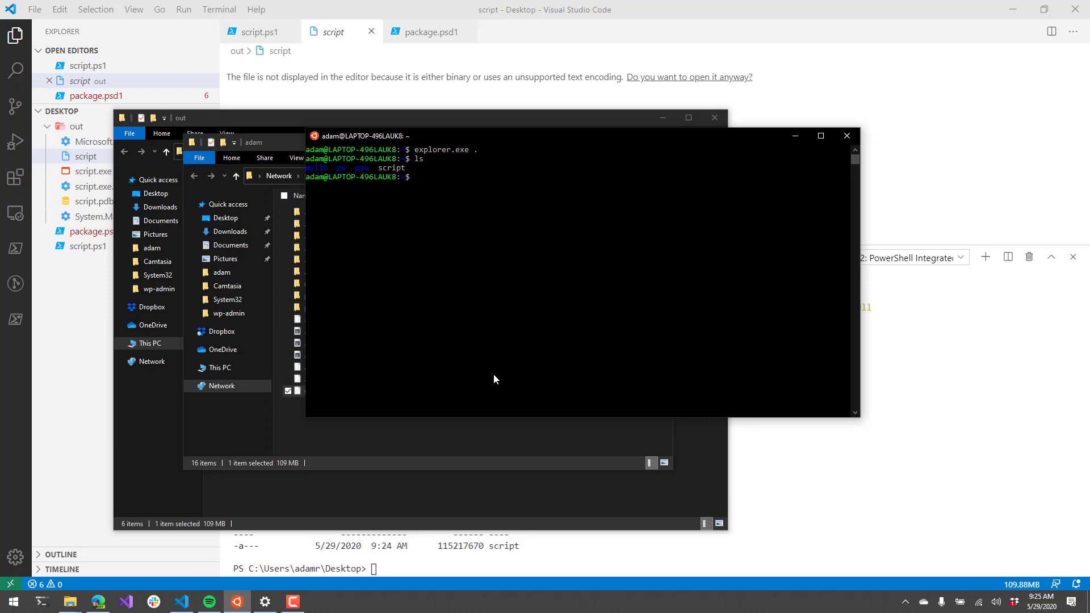
type("chmod +")
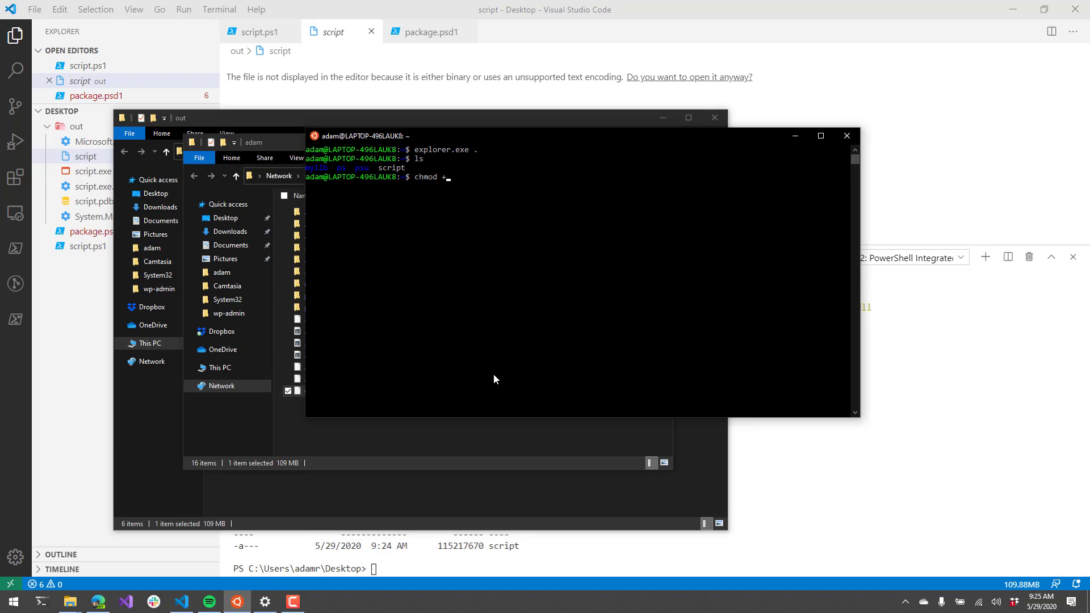
type("x script")
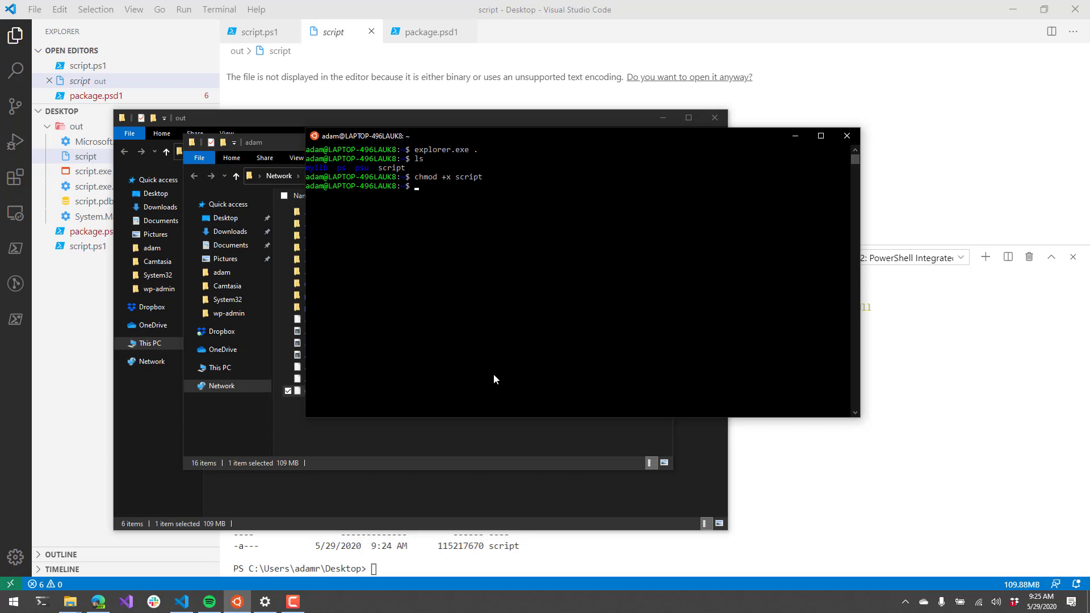
type("./scrip")
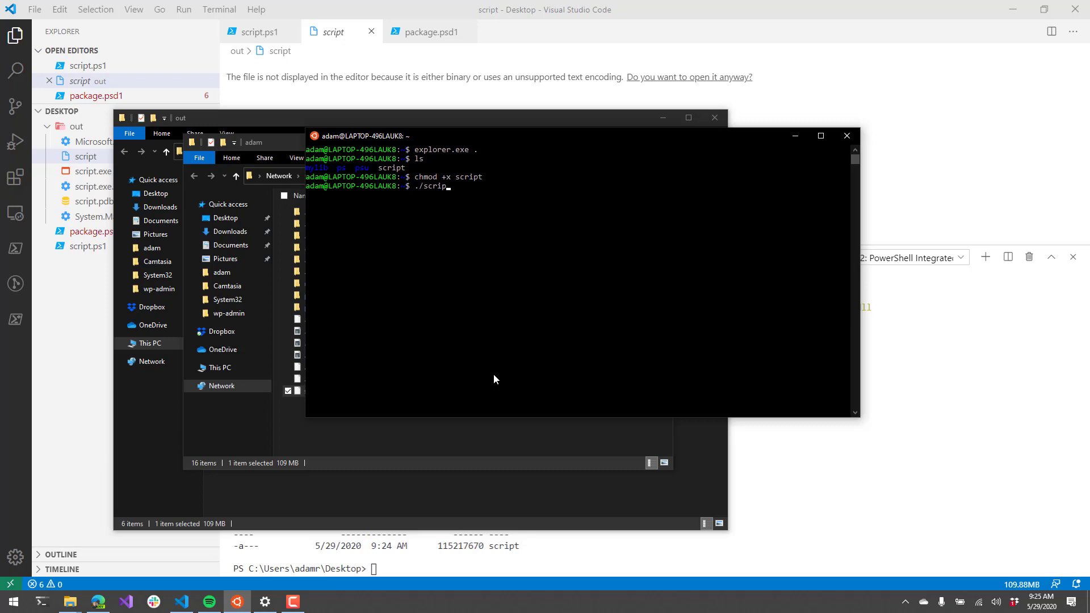